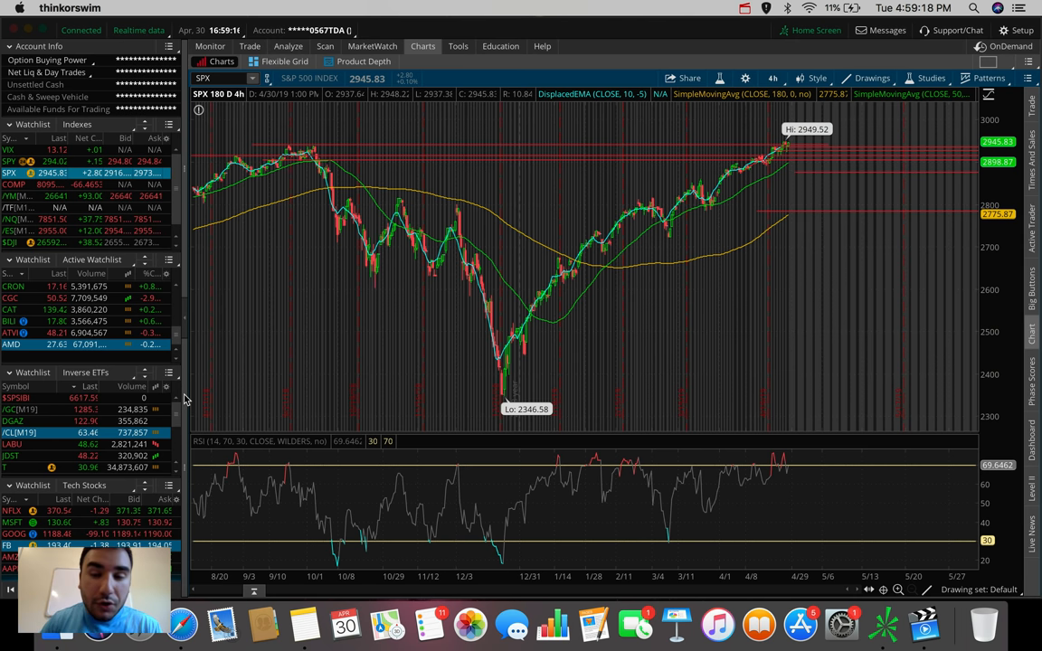
Switch the S&P 500 chart to one day of one-minute candles (1 D:1m).
click(774, 78)
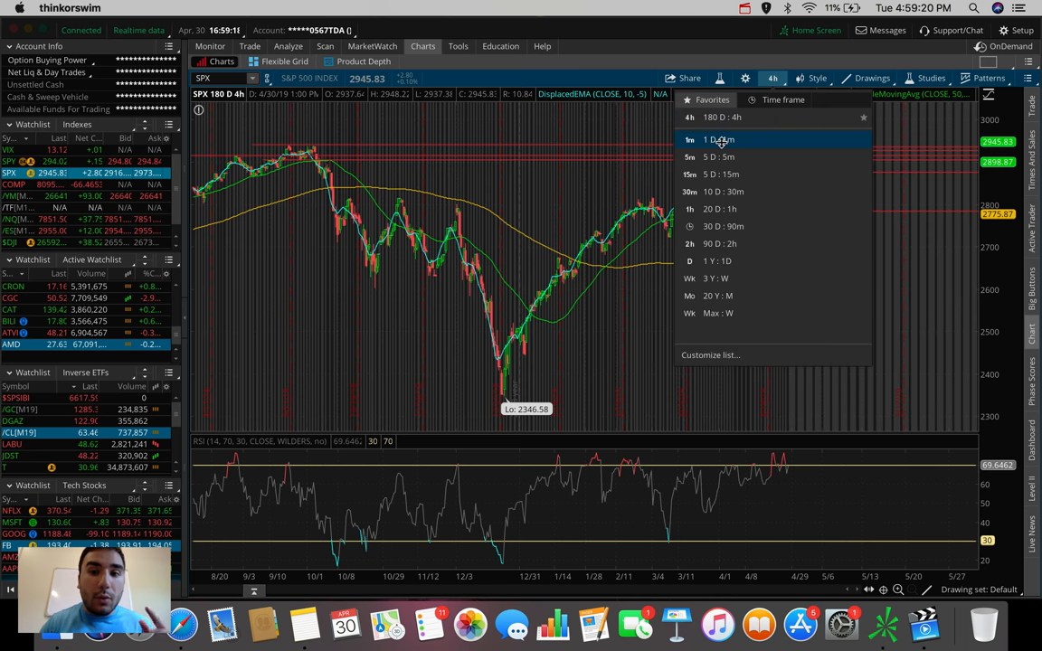
click(720, 139)
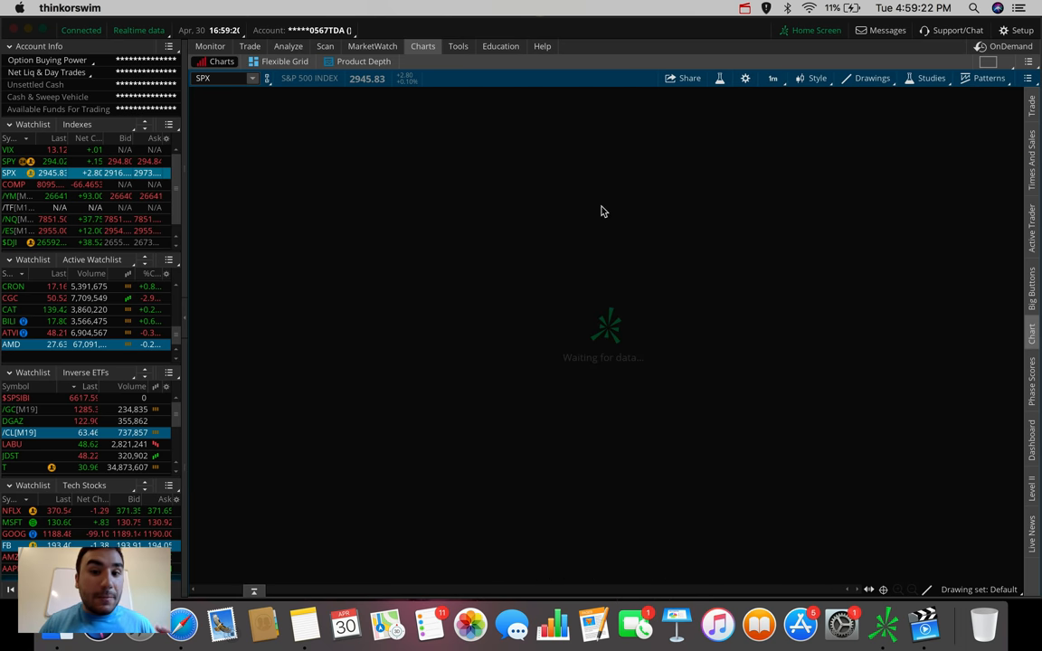
mouse_move(619, 239)
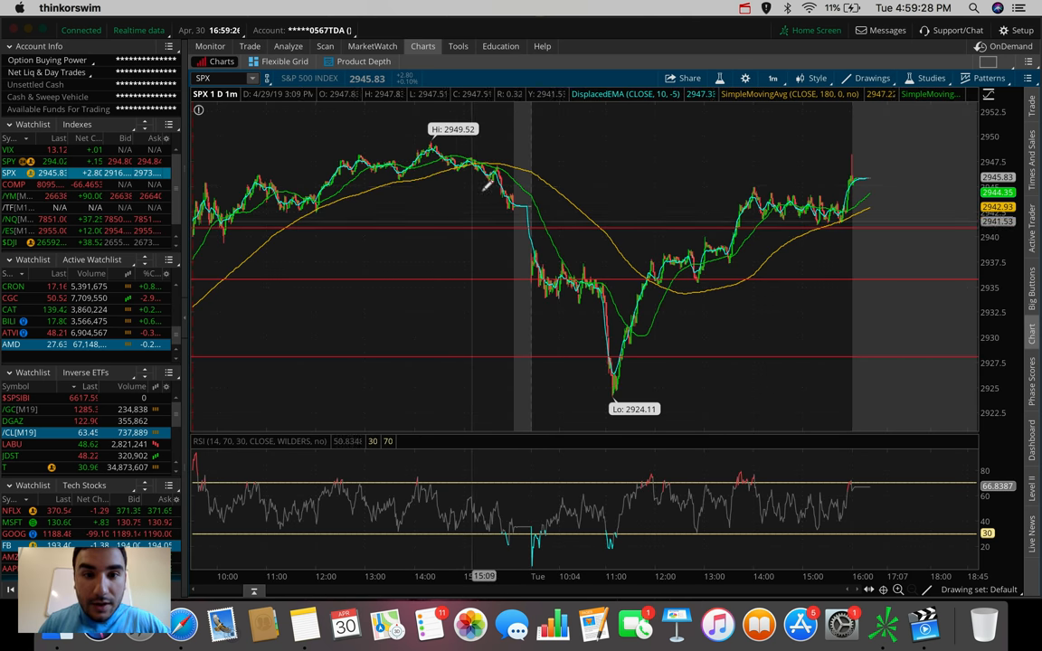
mouse_move(624, 387)
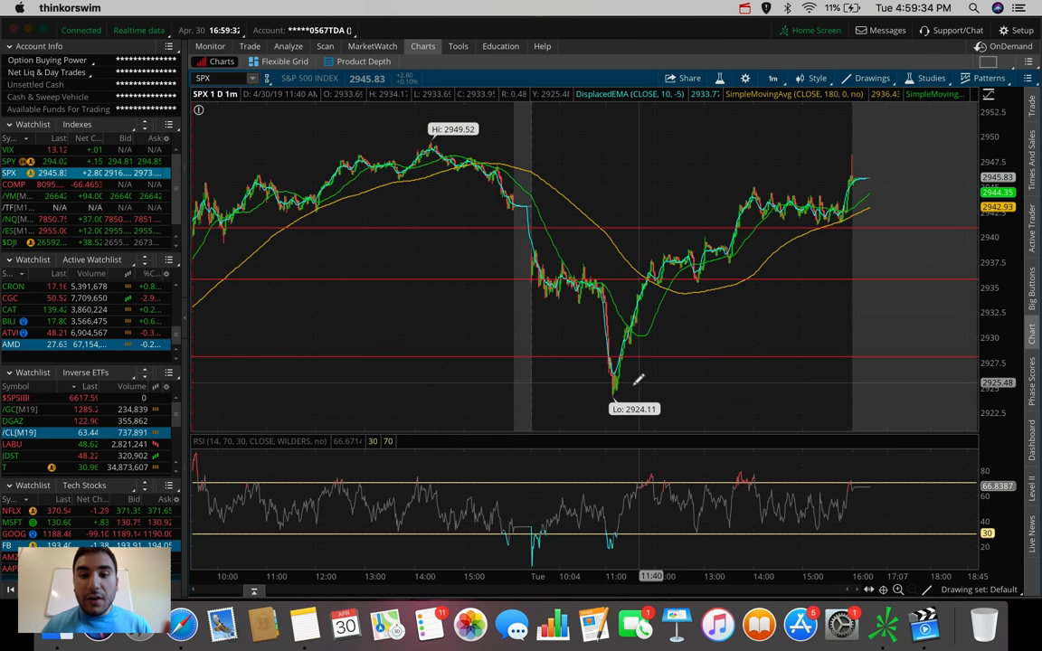
mouse_move(858, 178)
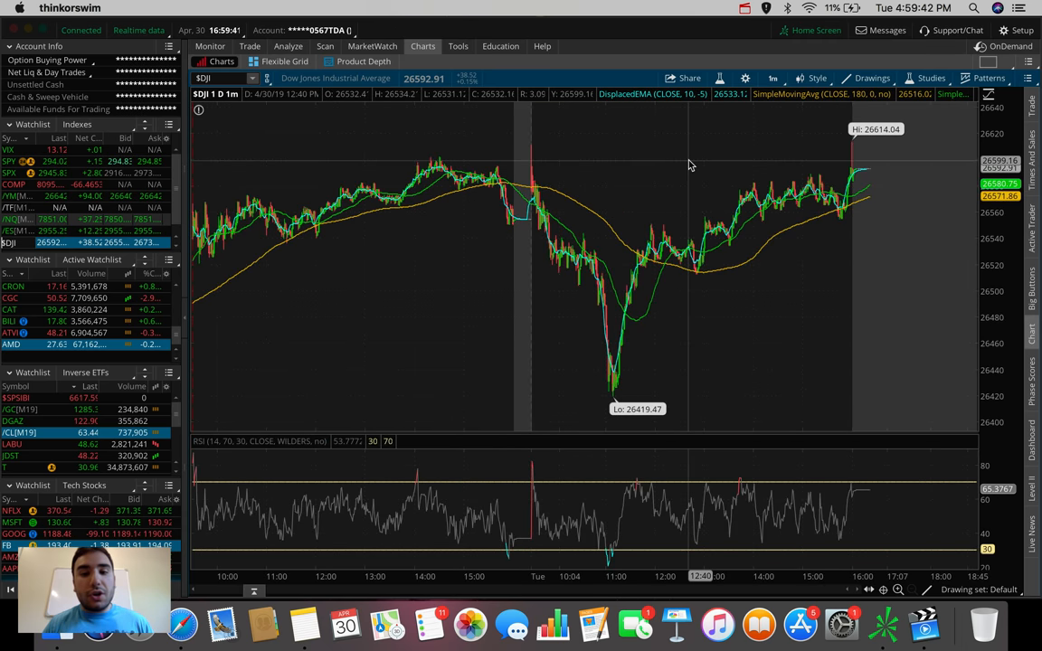
mouse_move(568, 210)
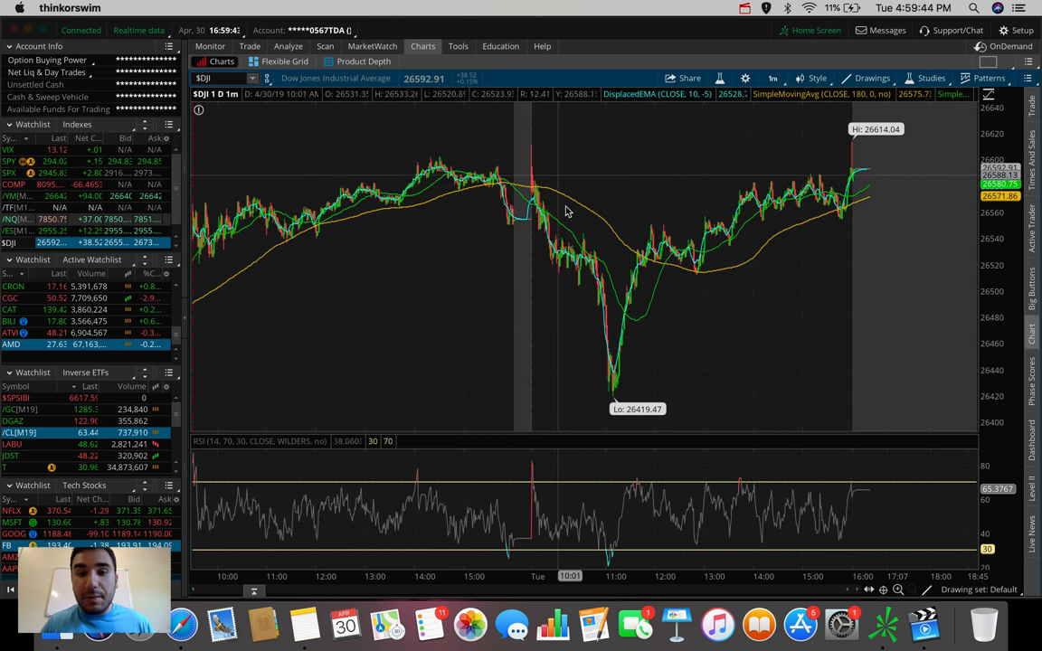
mouse_move(619, 402)
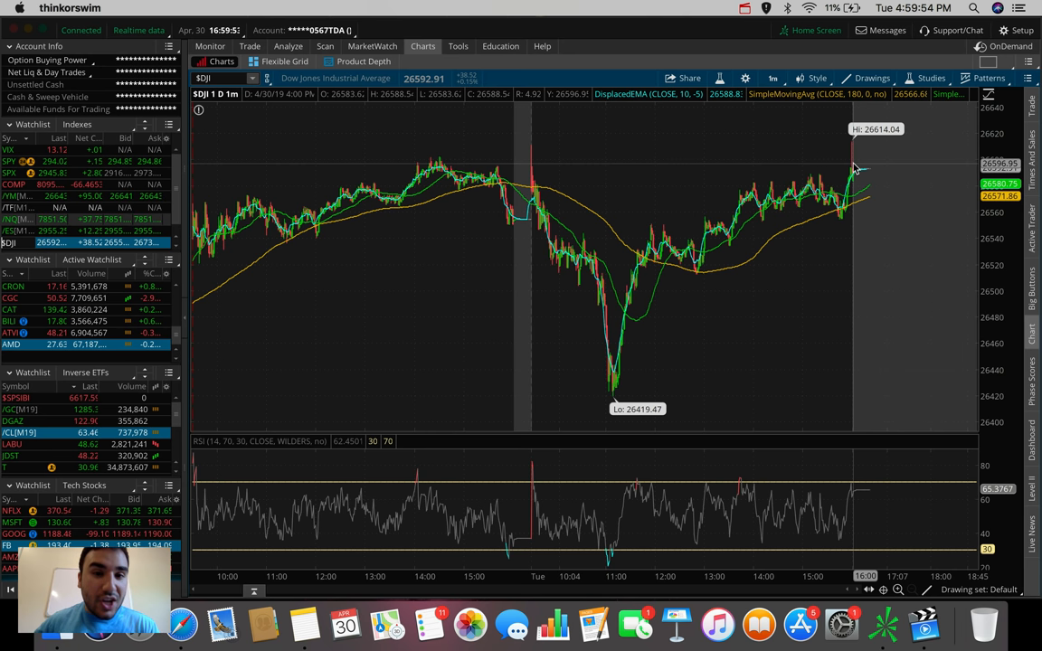
mouse_move(749, 163)
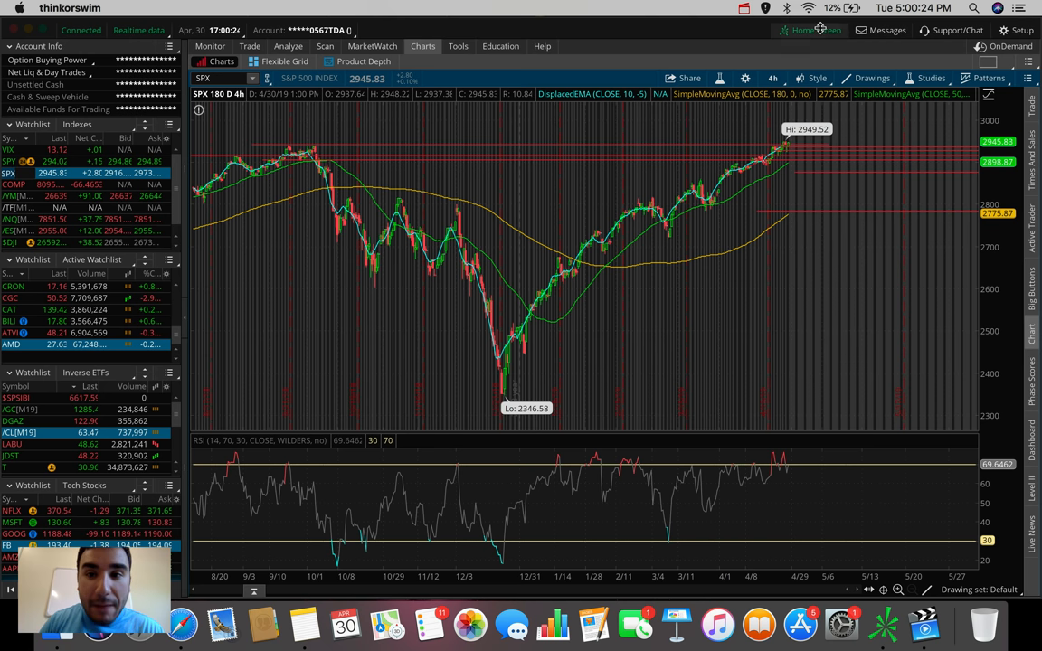
Switch the S&P 500 chart to 20 days of hourly candles.
click(778, 76)
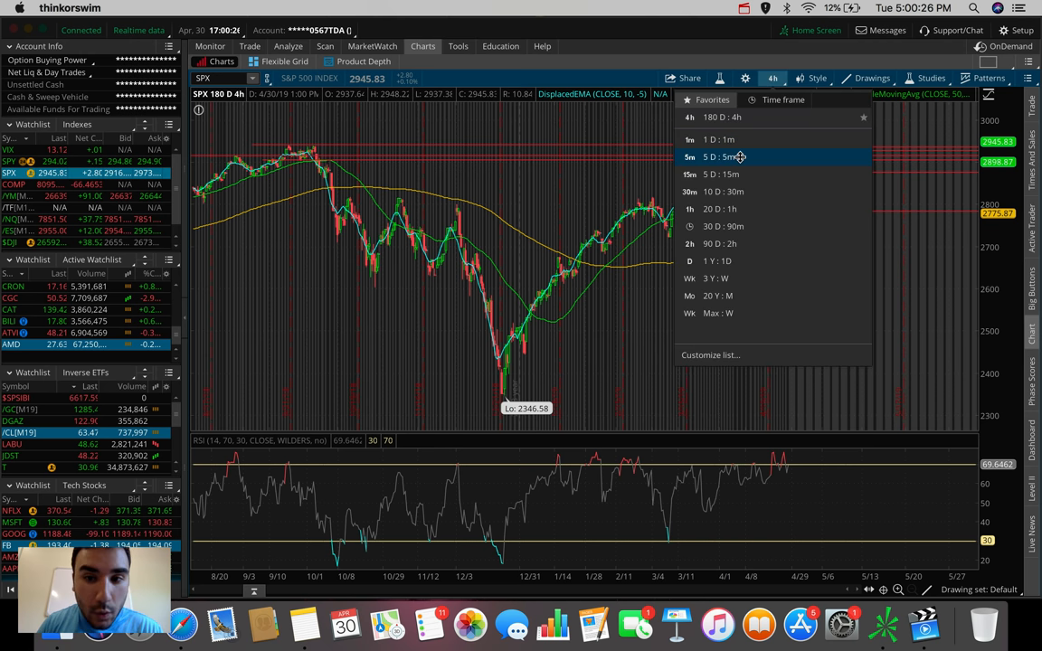
click(716, 210)
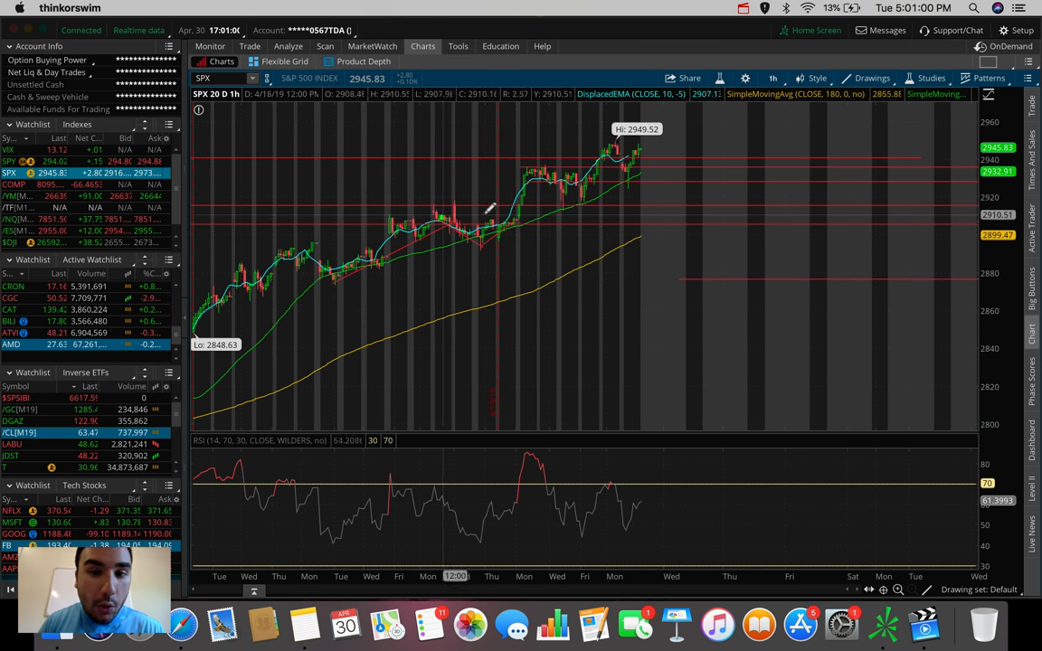
mouse_move(489, 214)
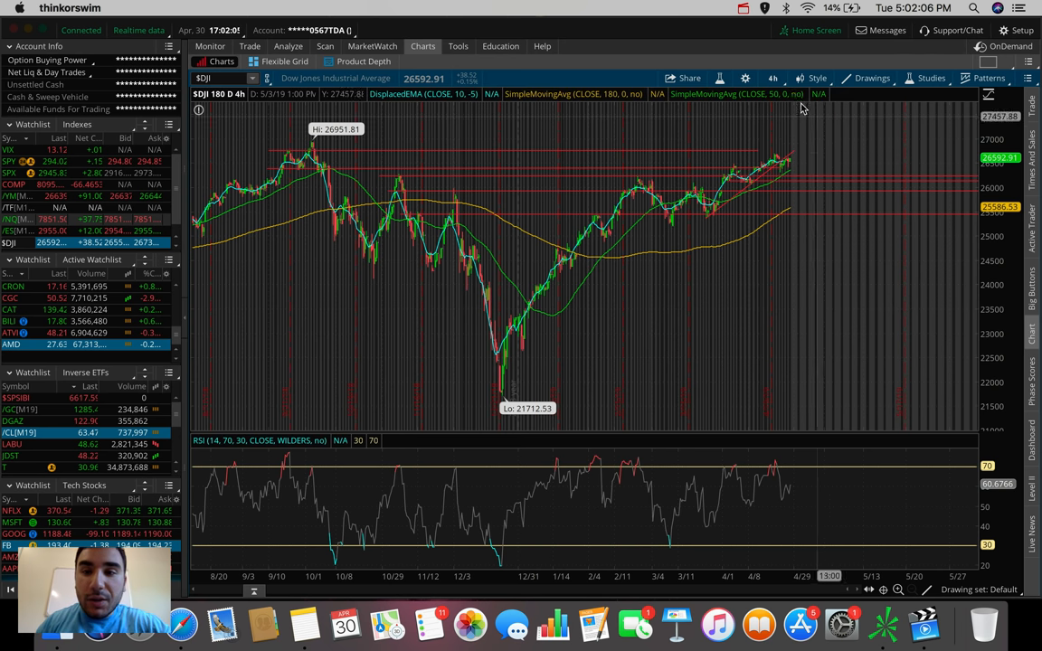
Shorten the Dow Jones chart to 30 days of two-hour candles.
click(769, 79)
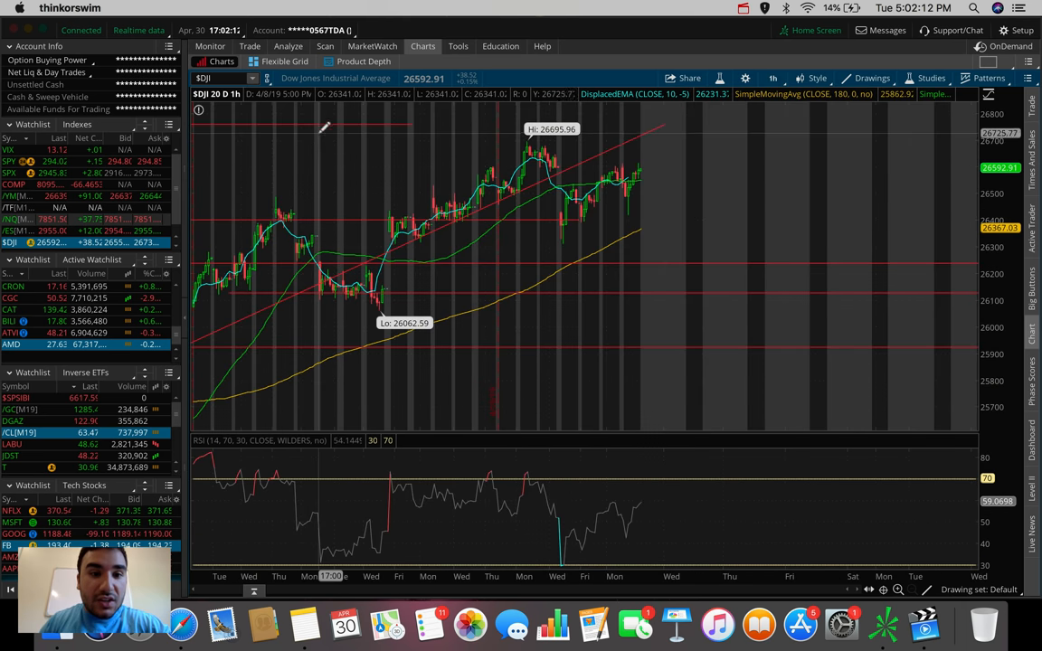
click(776, 76)
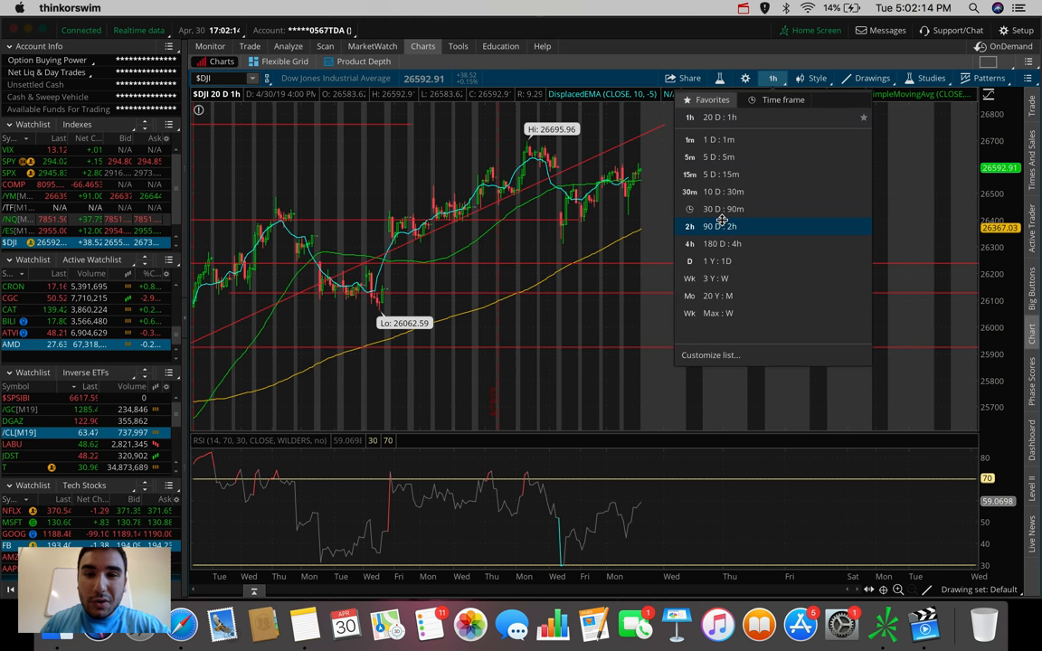
click(720, 227)
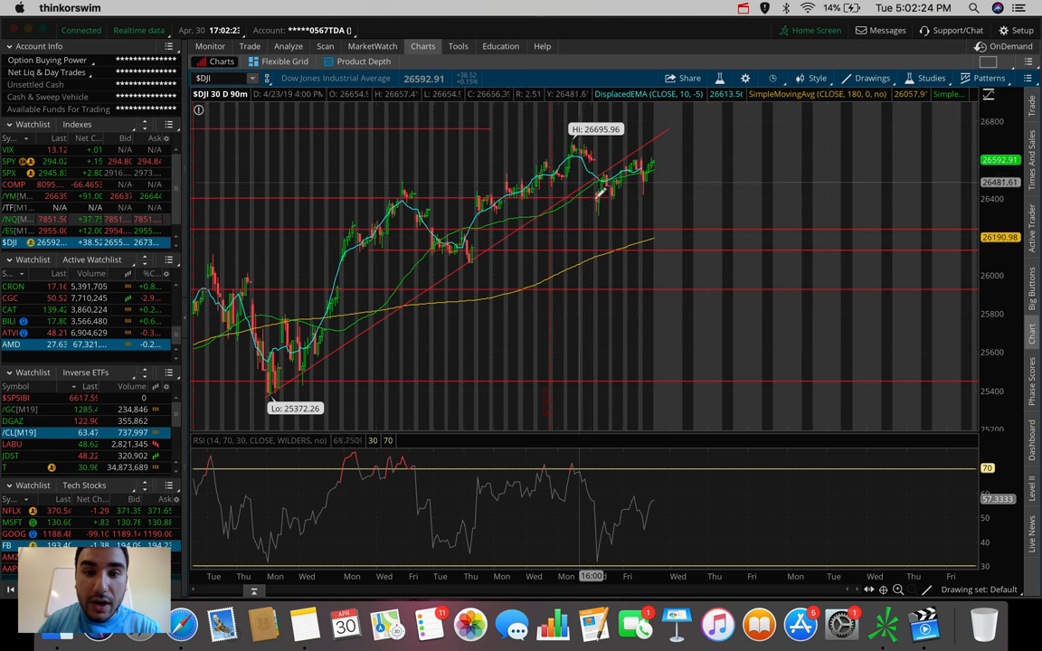
mouse_move(630, 159)
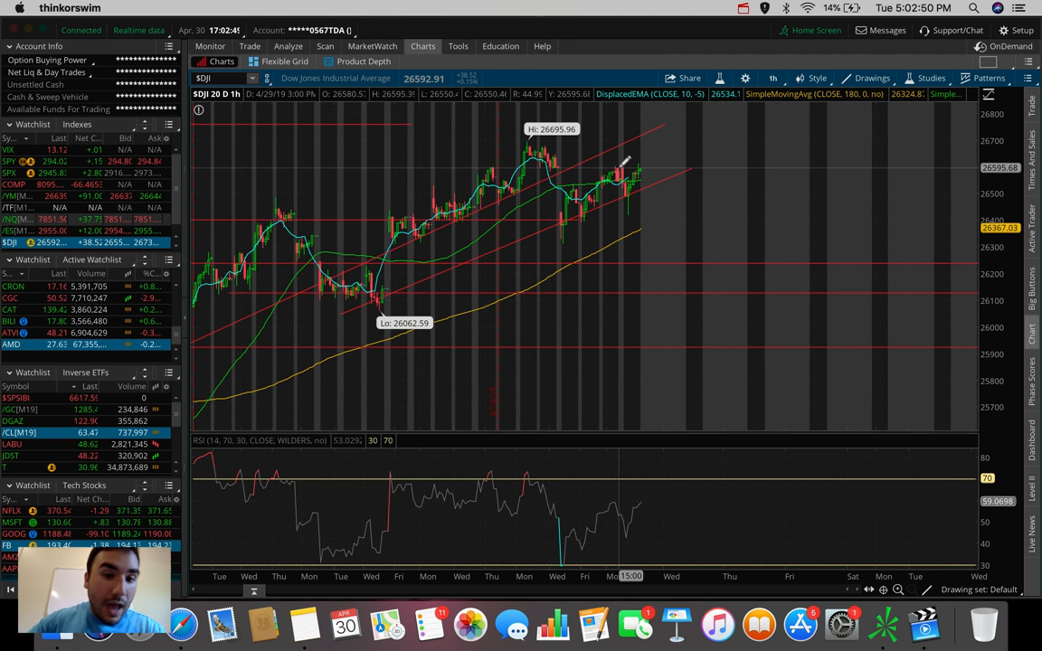
mouse_move(649, 143)
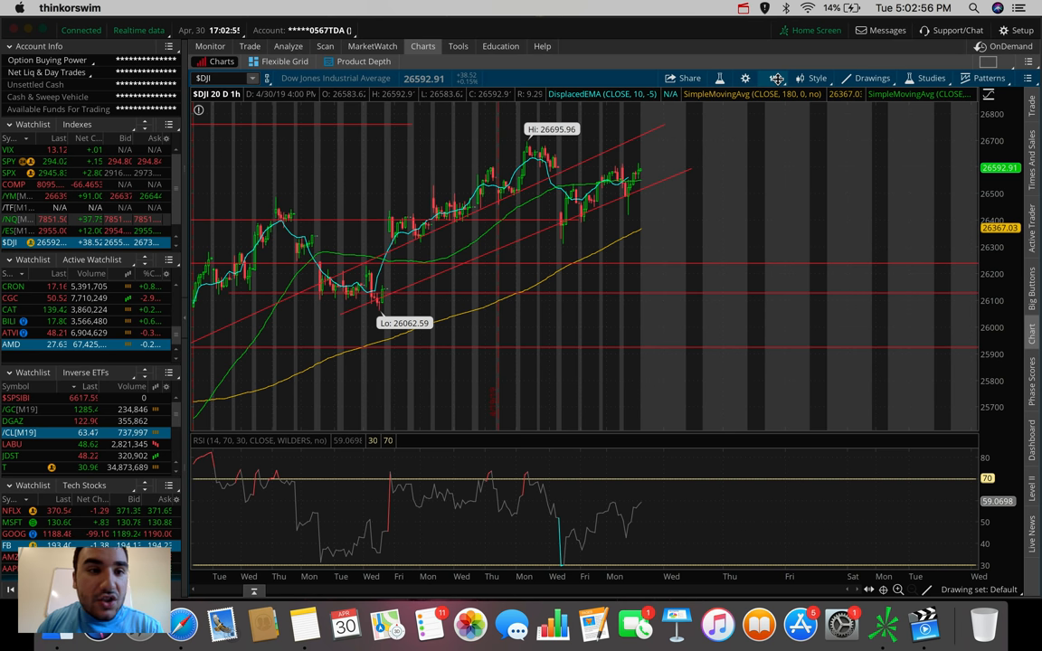
Return the Dow Jones chart to 180 days of four-hour bars.
click(775, 76)
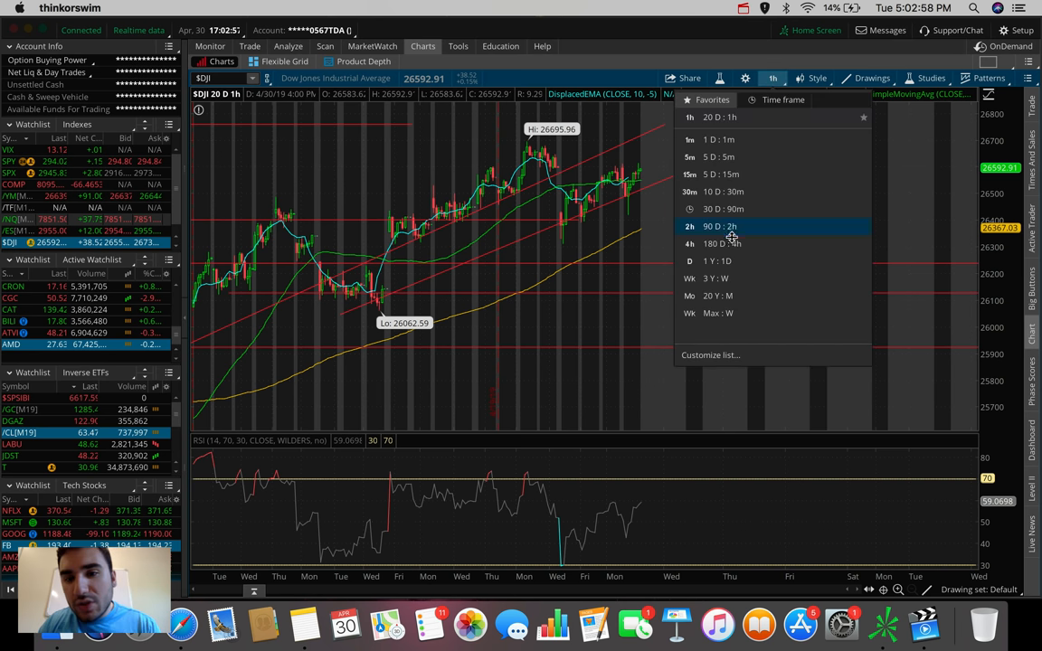
click(720, 242)
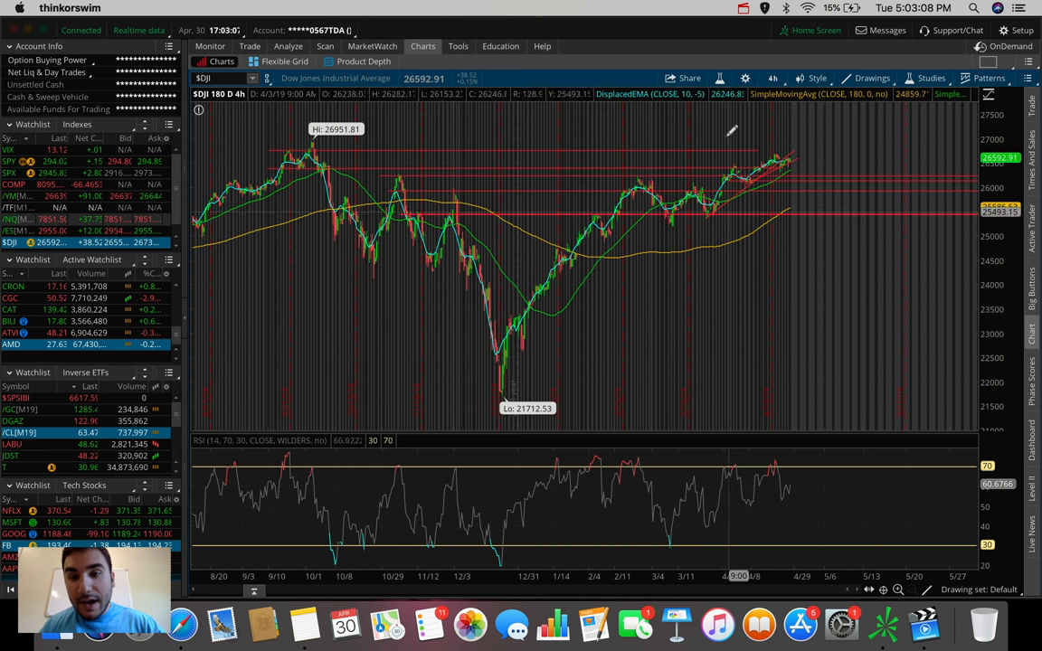
mouse_move(731, 145)
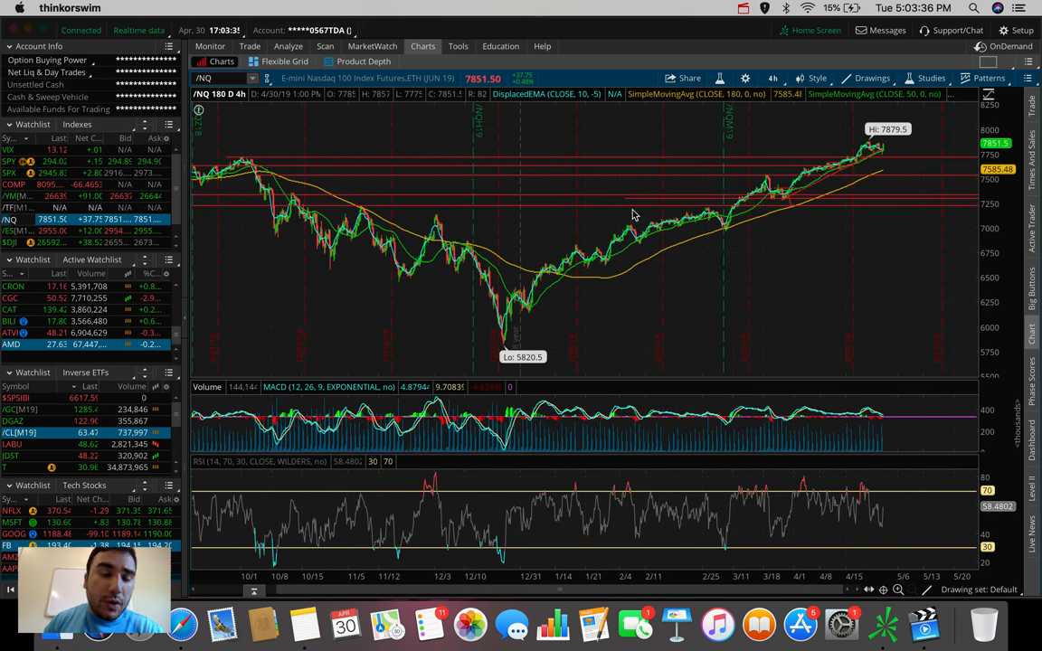
mouse_move(943, 141)
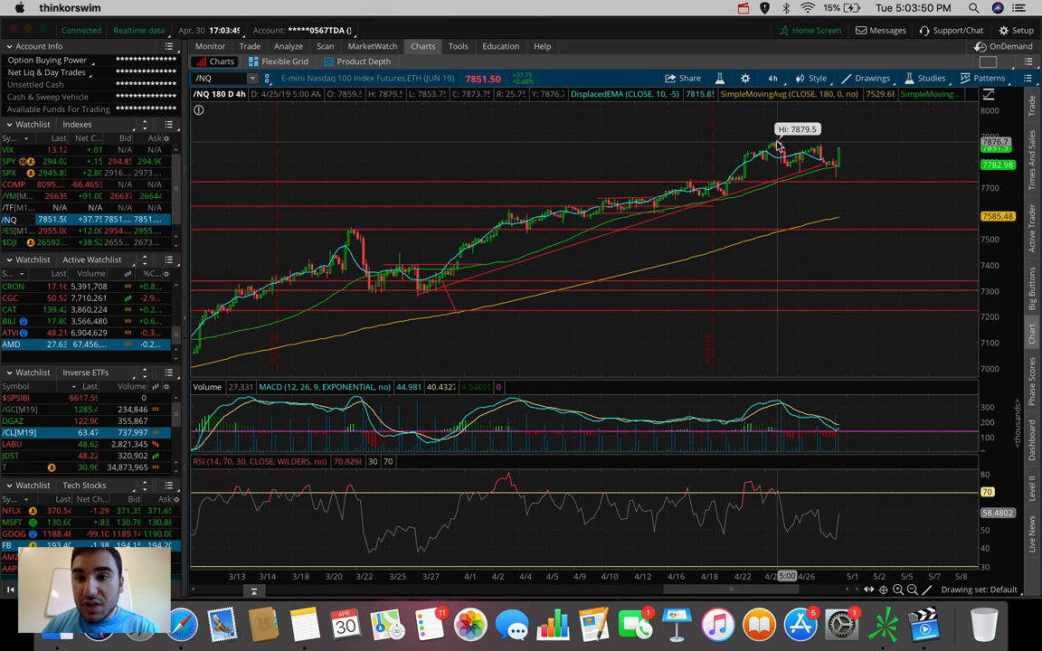
mouse_move(767, 141)
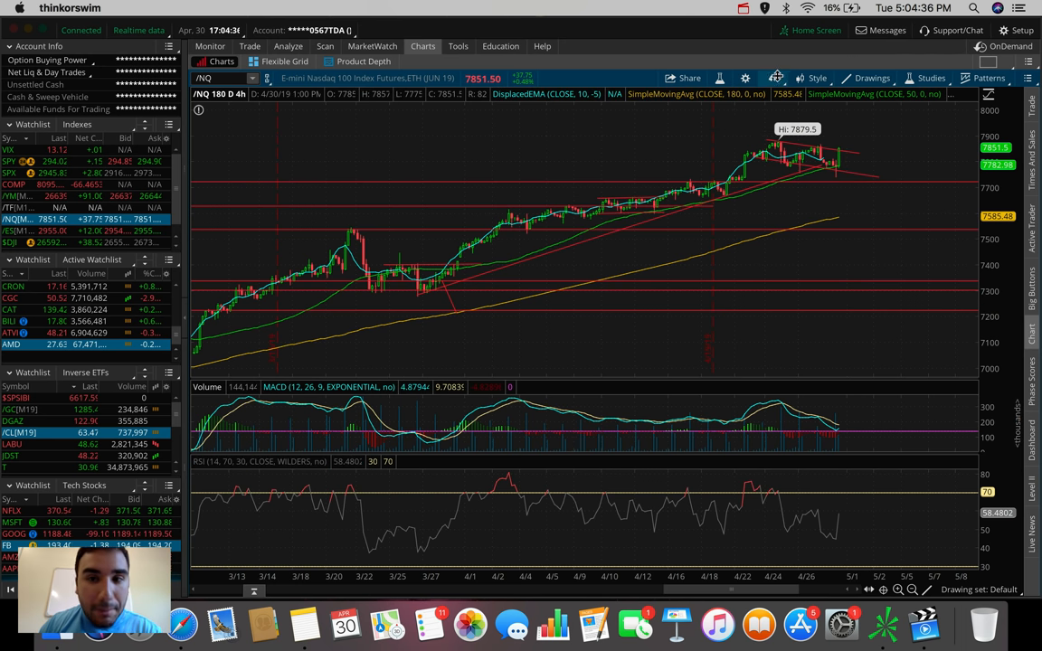
Adjust the /NQ futures chart's time frame back toward the 180 D 4h view.
click(776, 78)
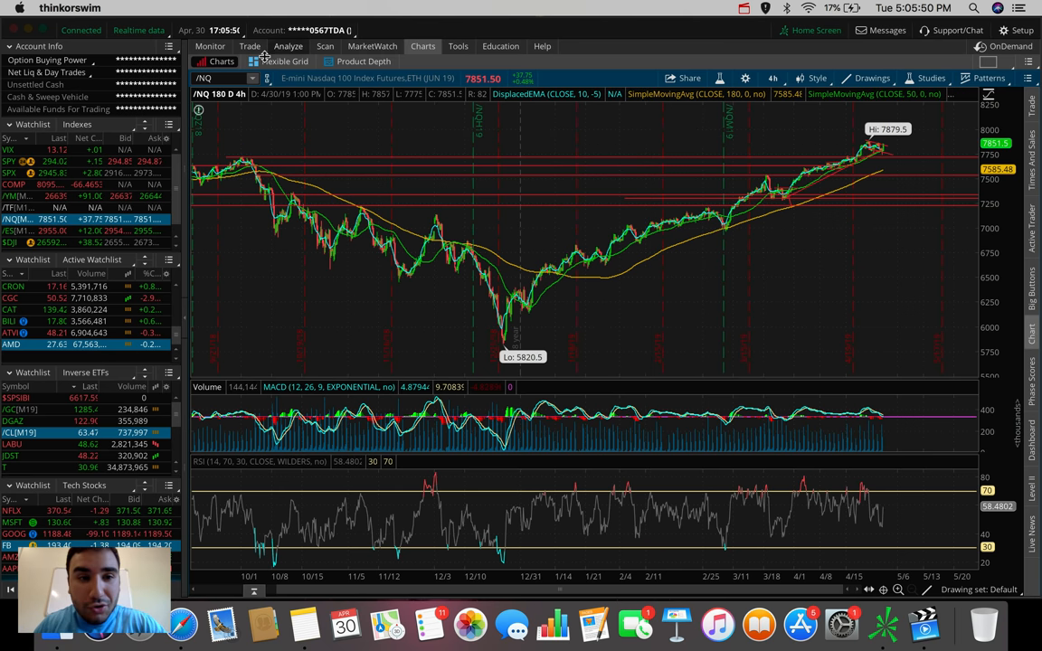
Load Facebook (FB) on the chart.
text(FB)
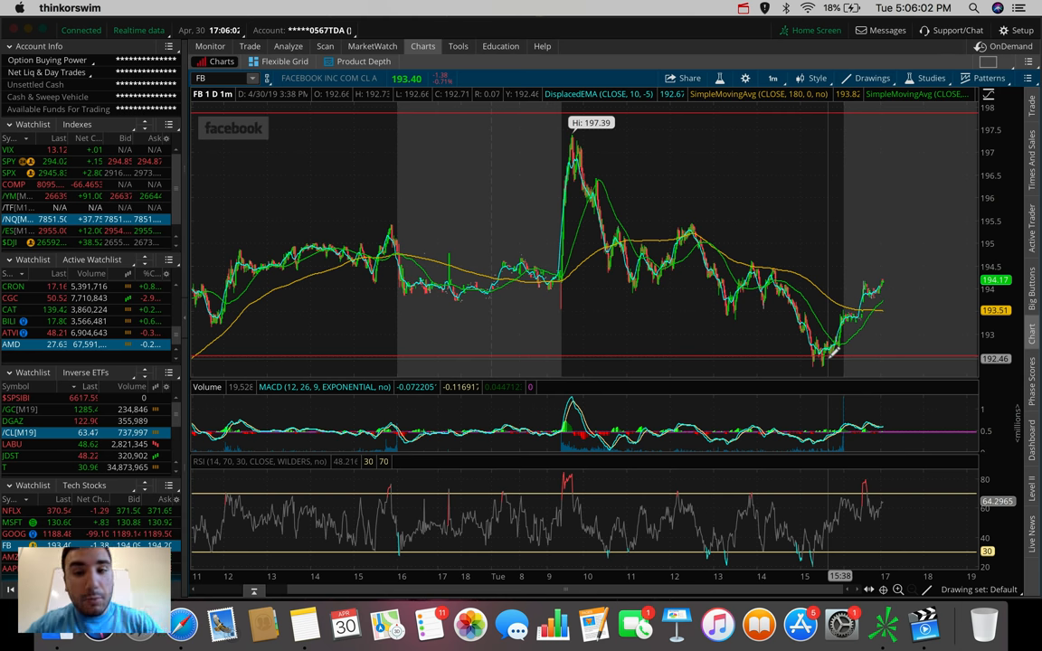
mouse_move(588, 268)
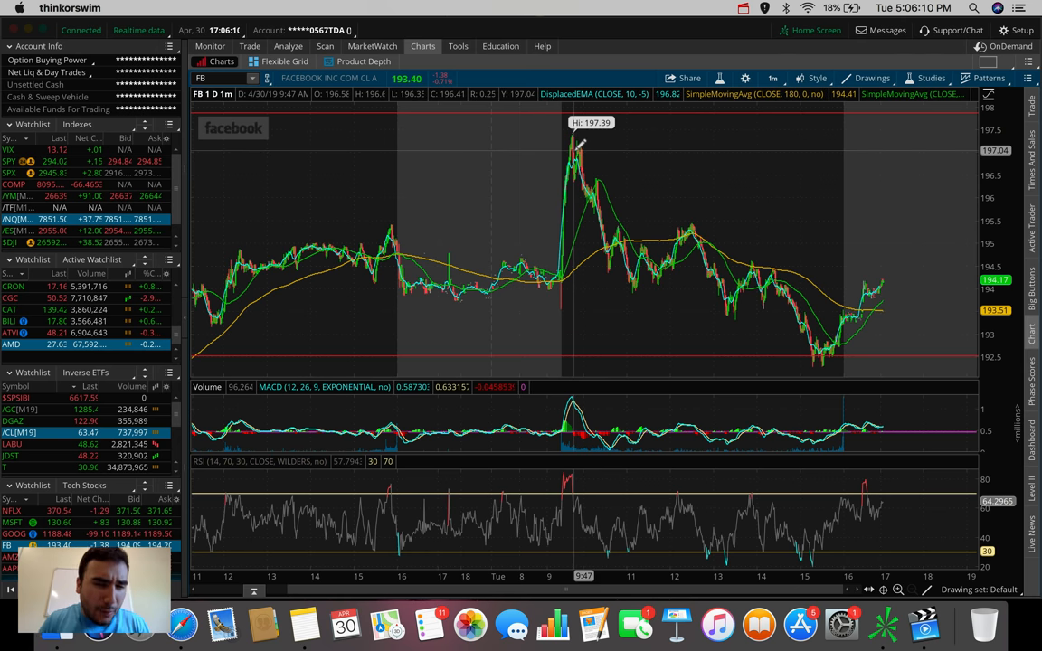
mouse_move(597, 166)
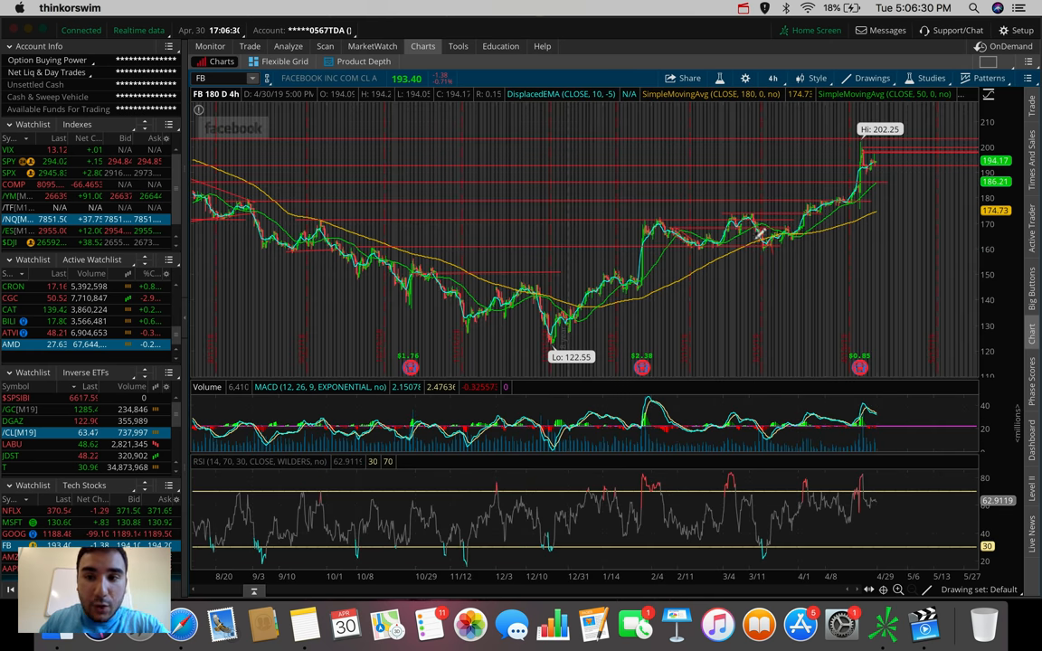
mouse_move(919, 161)
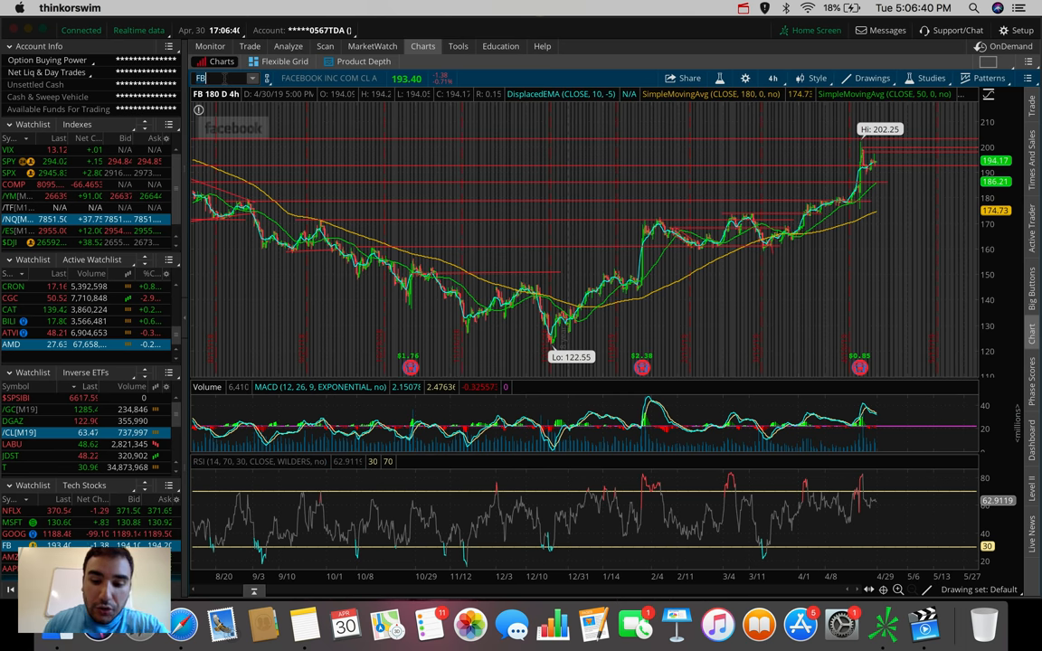
Load Procter & Gamble (PG) on the 180-day four-hour chart.
text(PG)
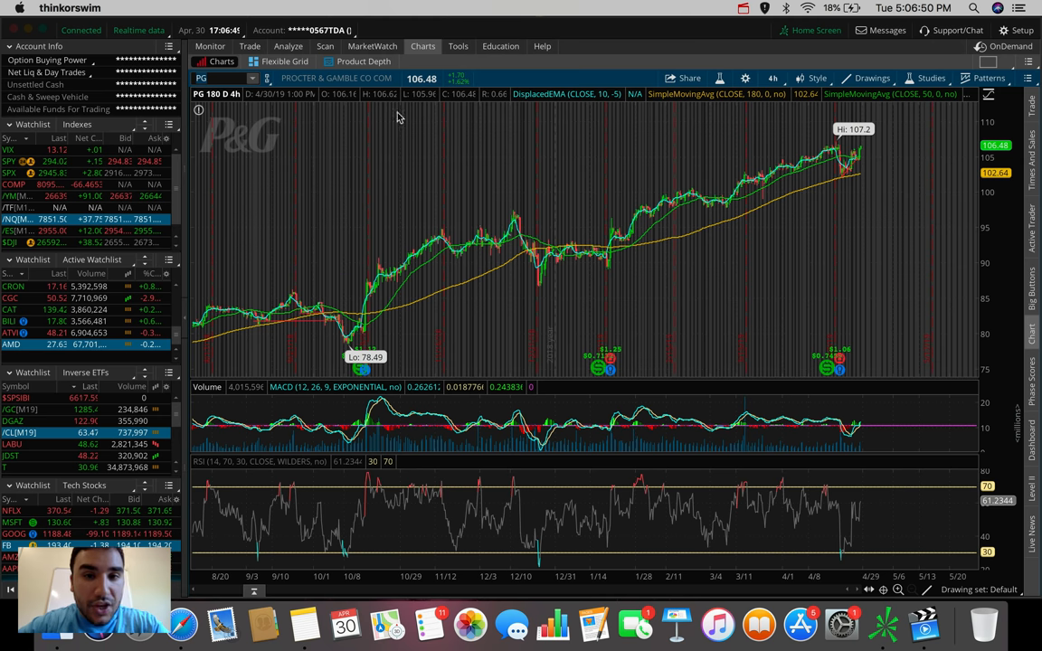
click(773, 76)
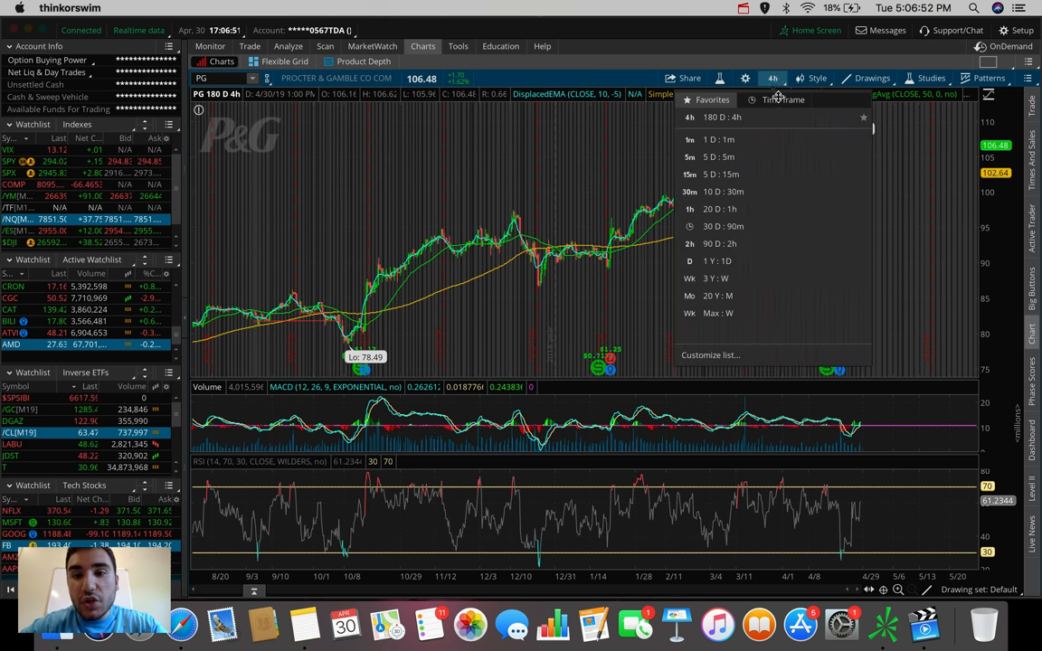
Show the Procter & Gamble chart as five days of five-minute bars (5 D:5m).
click(691, 156)
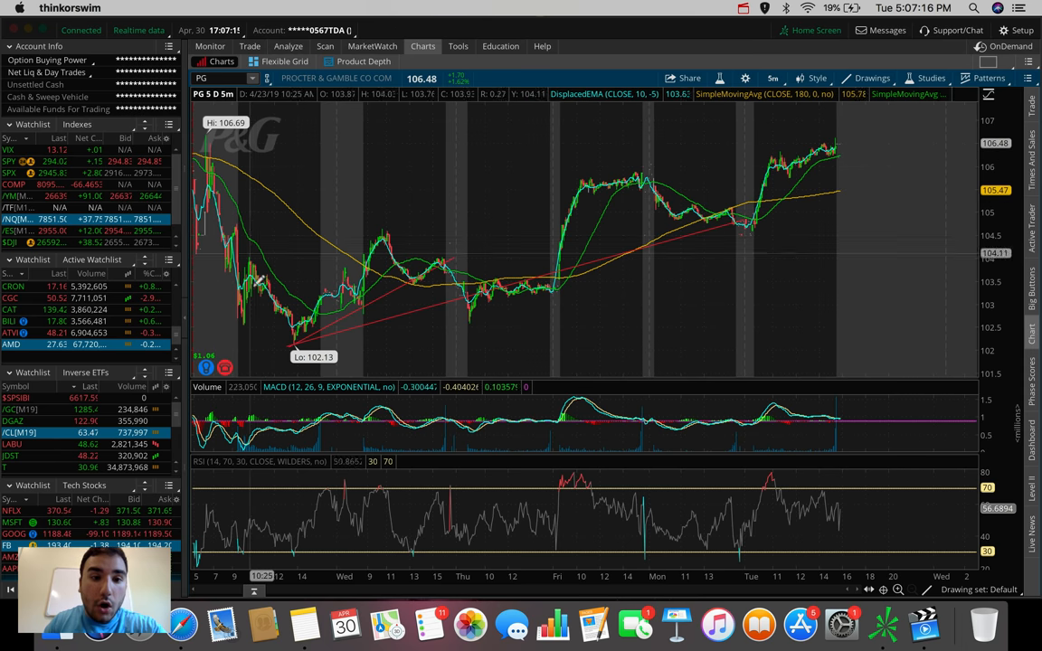
mouse_move(787, 186)
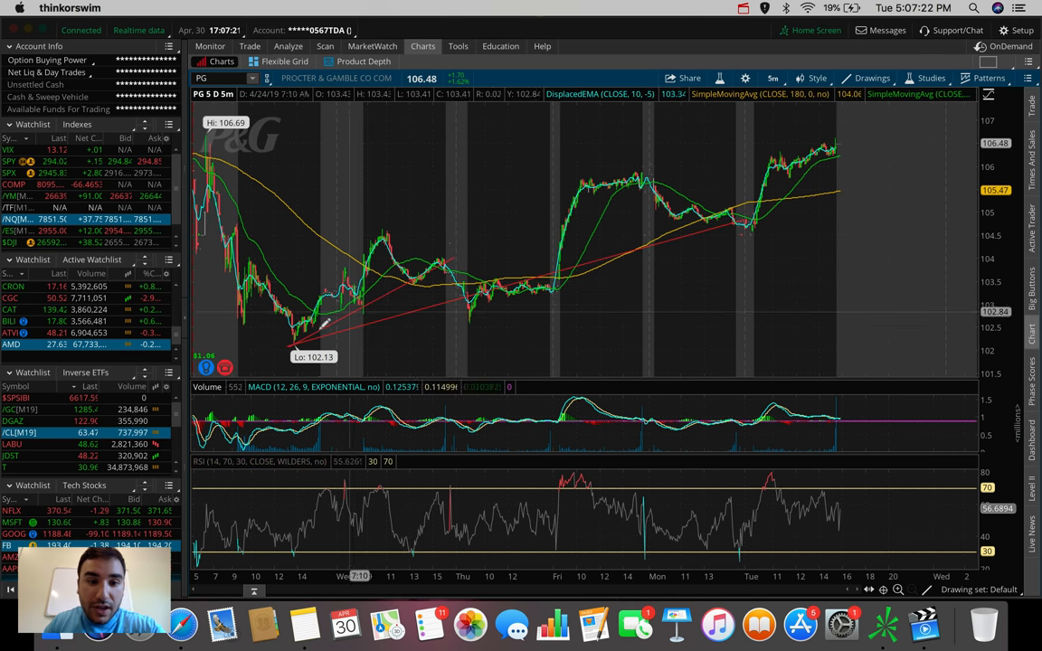
mouse_move(742, 215)
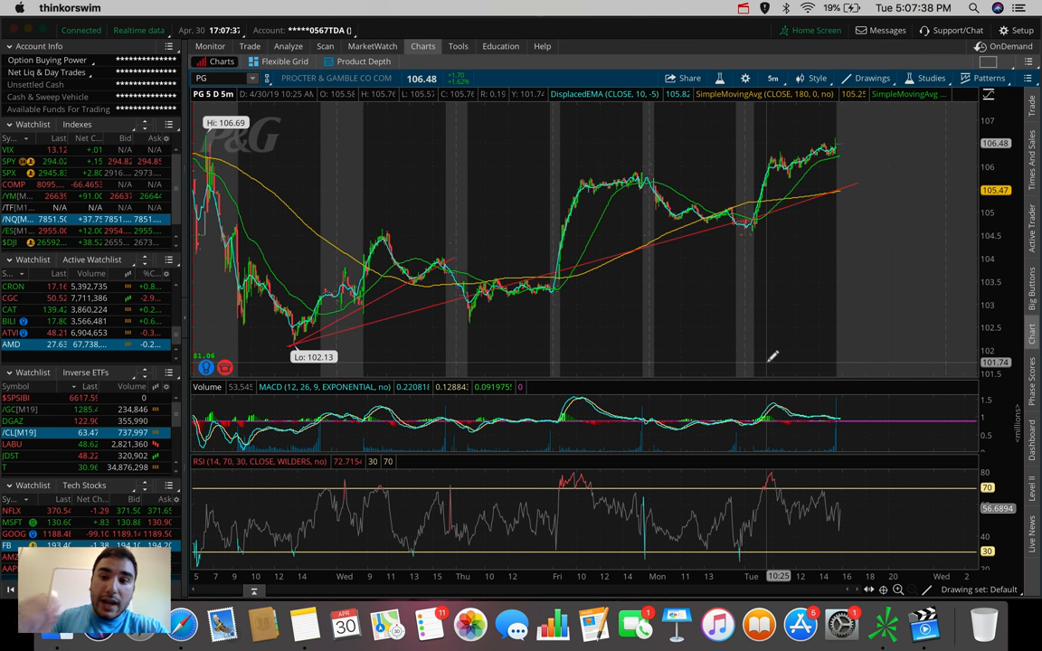
mouse_move(639, 211)
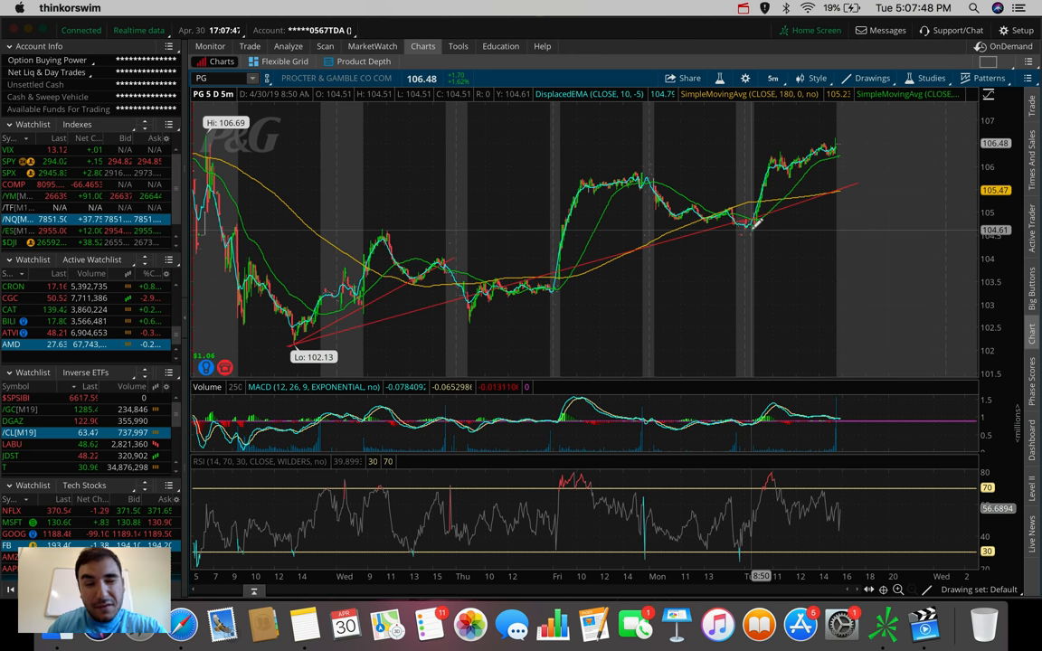
mouse_move(742, 215)
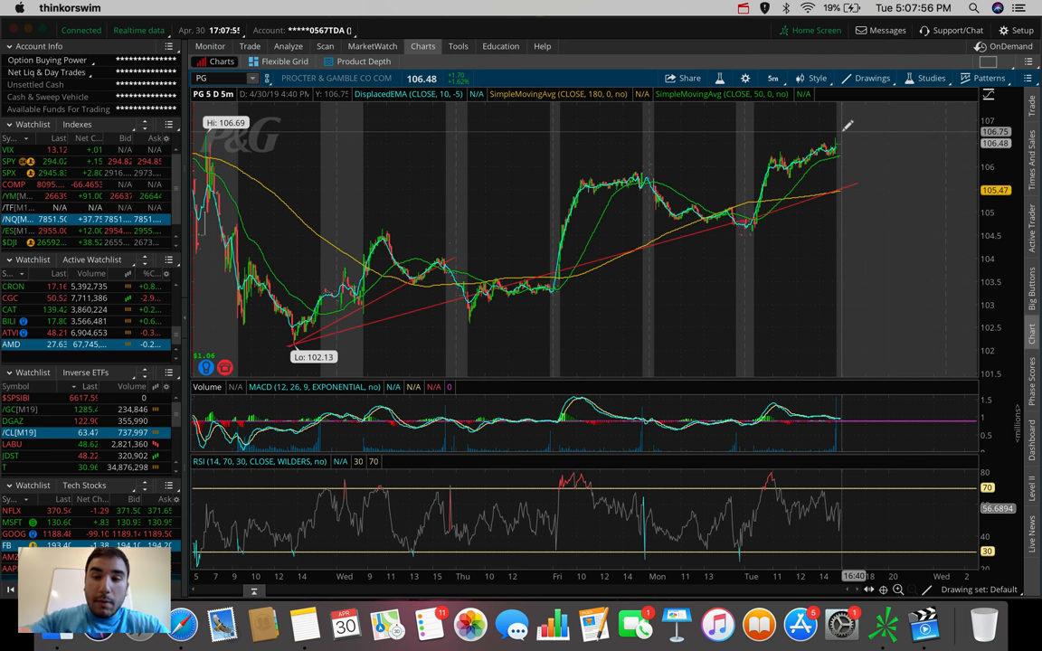
click(776, 78)
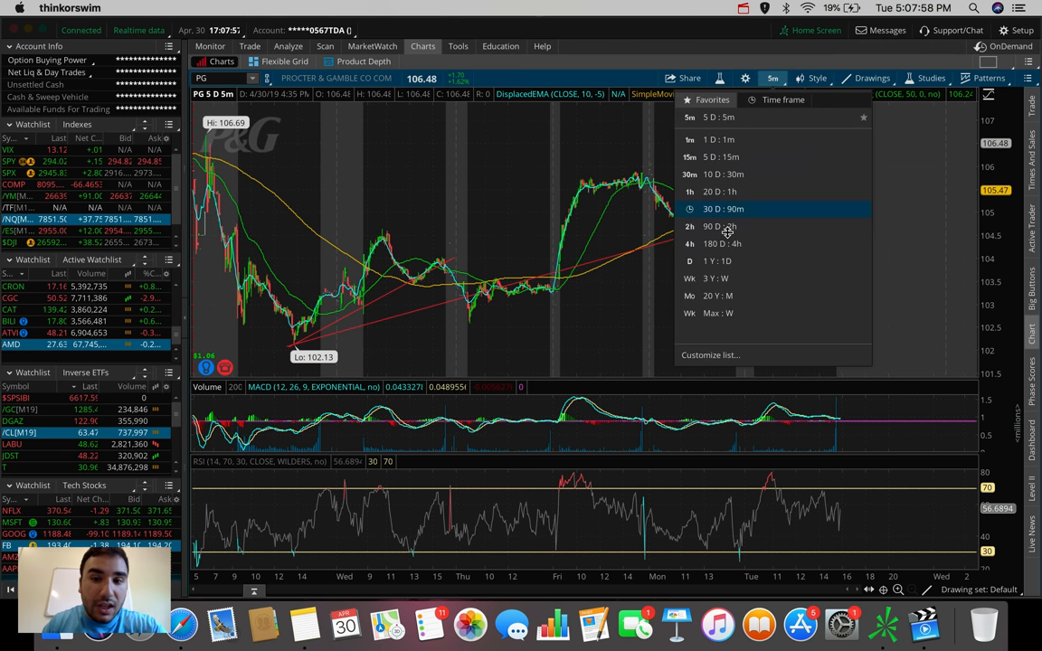
Restore 180 D:4h on Procter & Gamble, then switch the chart to Apple (AAPL).
click(697, 243)
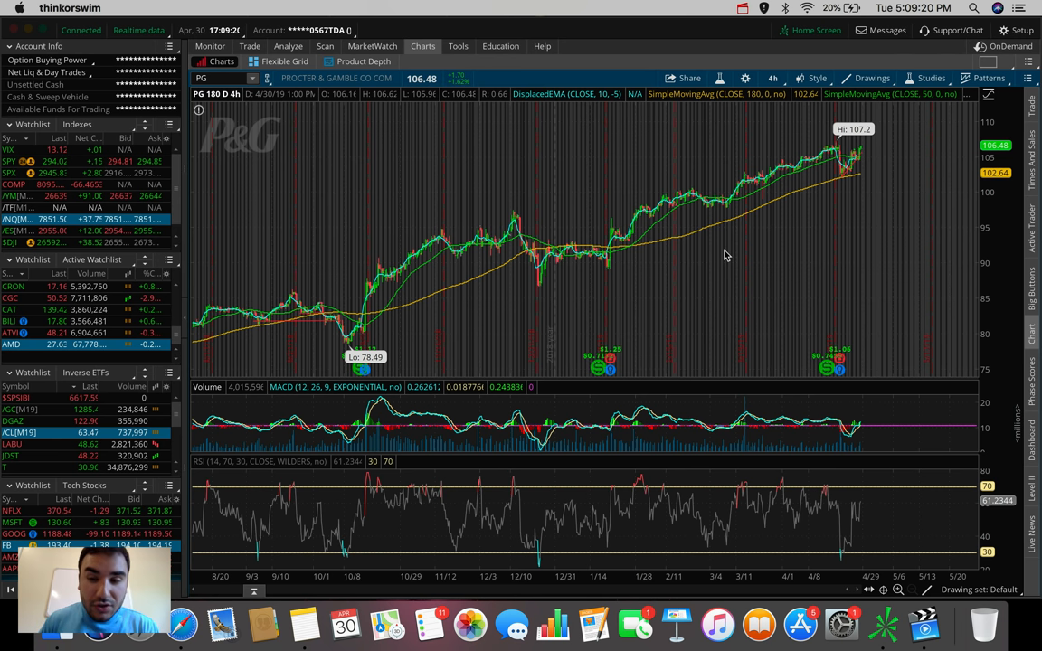
click(213, 78)
text(AAPL)
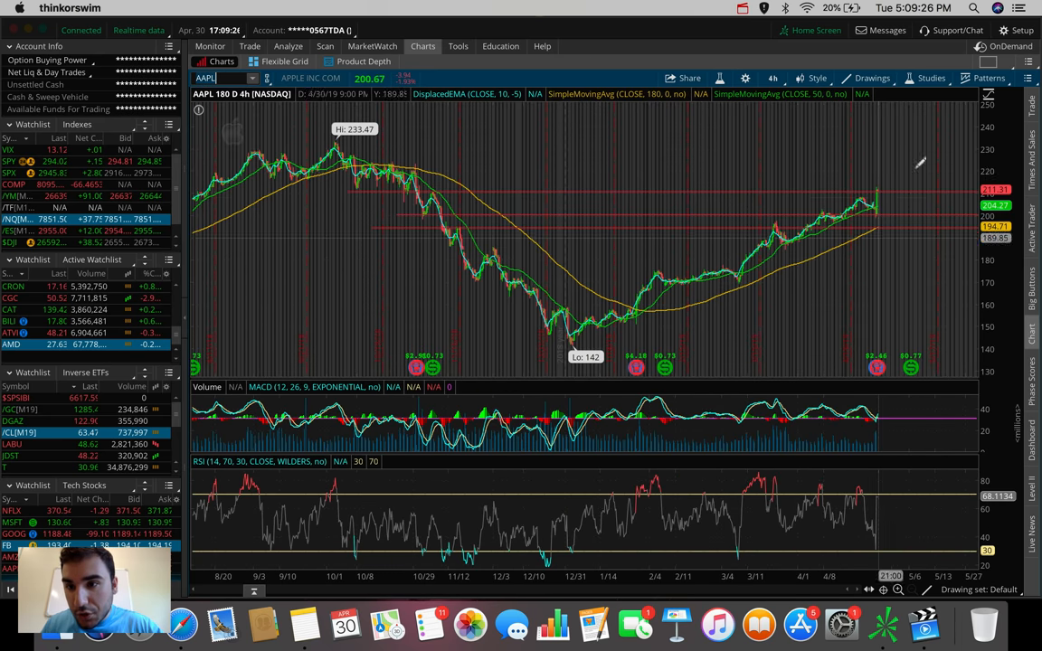
Show Apple's chart as one day of one-minute candles to view the spike to 213.
click(774, 78)
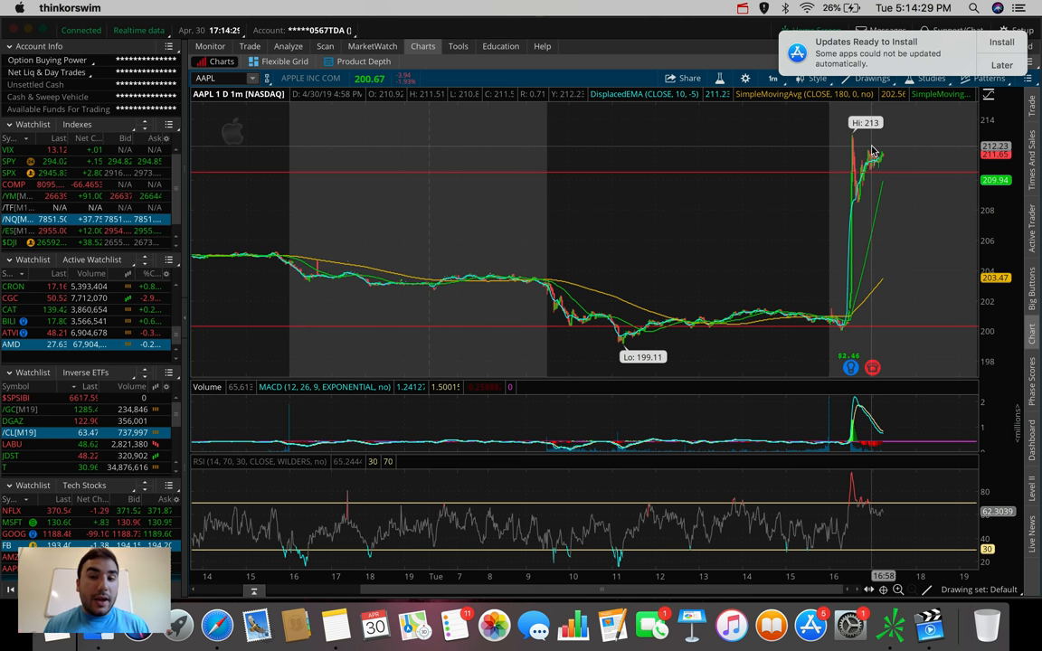
Postpone the software update reminder so the Apple chart is uncovered.
click(999, 65)
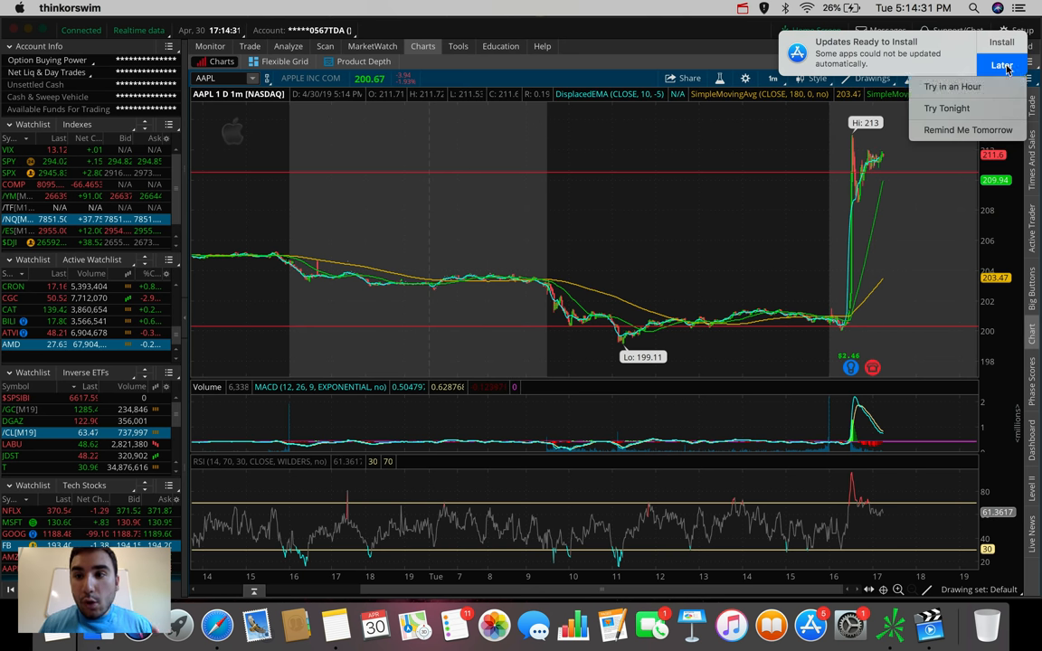
click(995, 65)
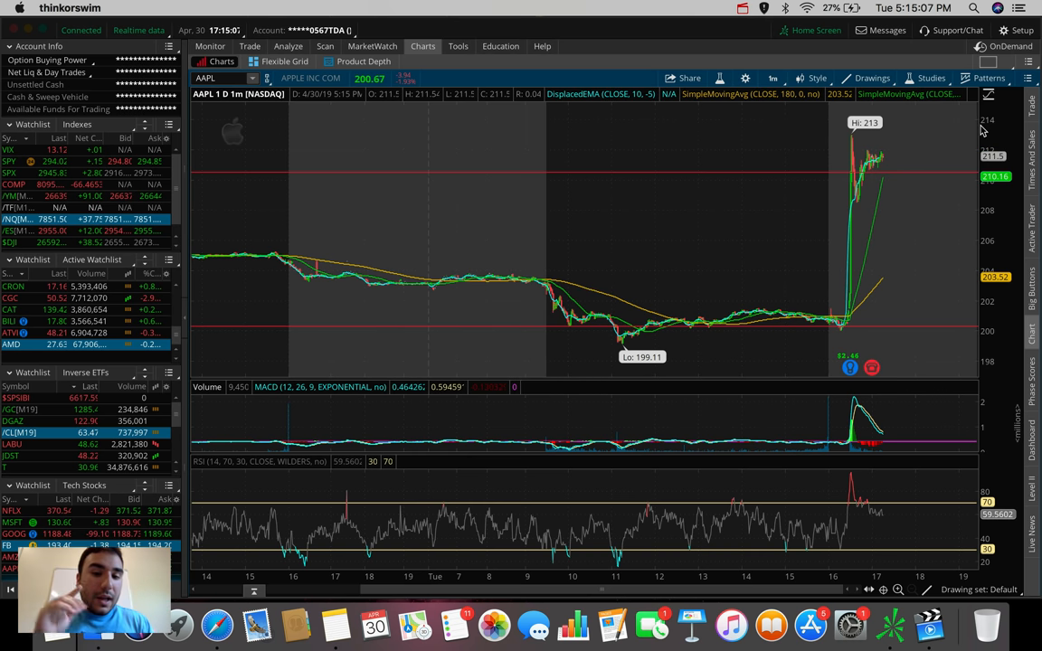
mouse_move(742, 58)
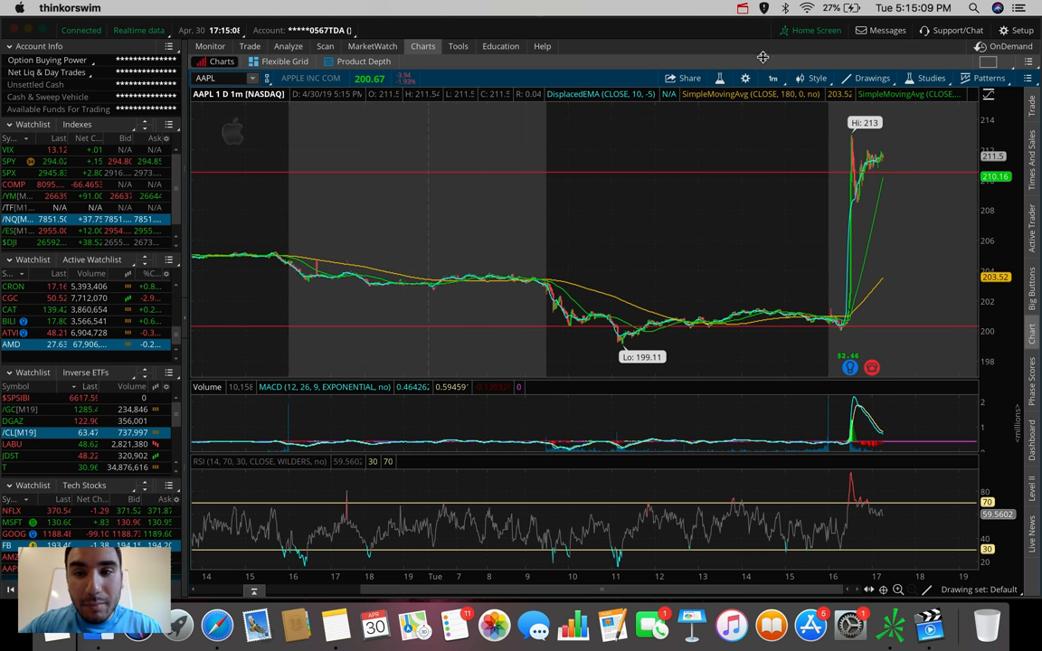
mouse_move(775, 76)
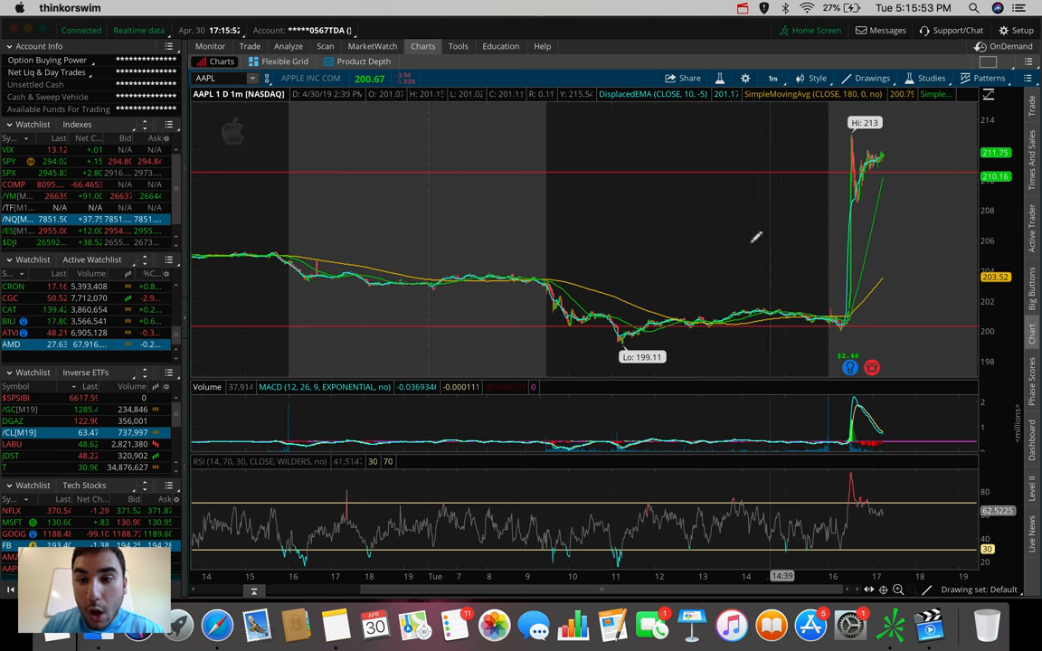
Switch the AMD chart to 180 days of 4-hour candles.
click(769, 78)
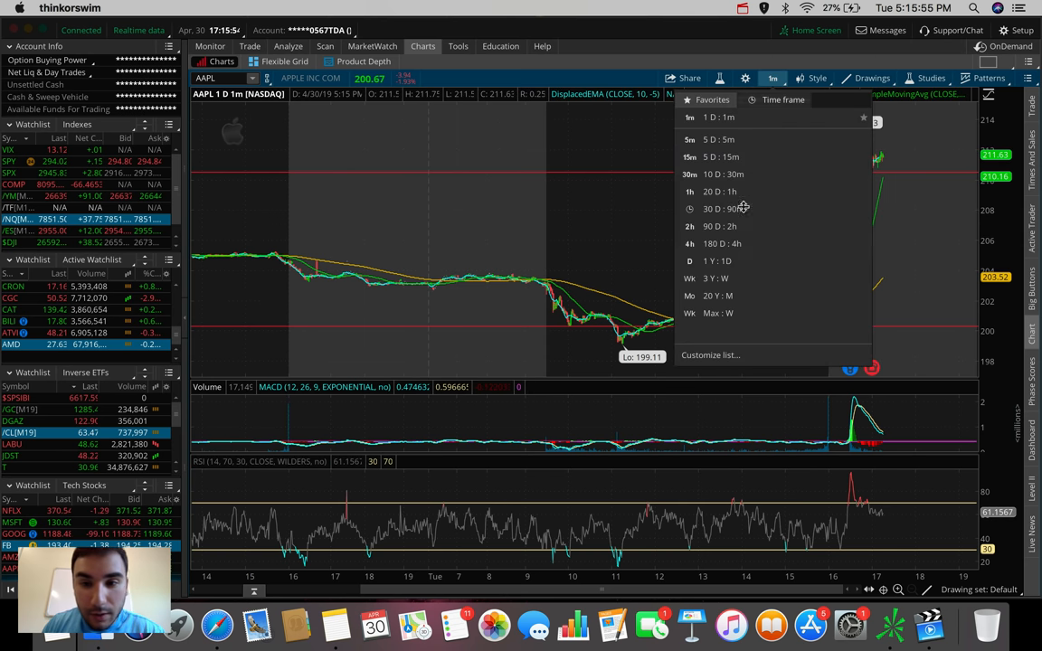
mouse_move(735, 243)
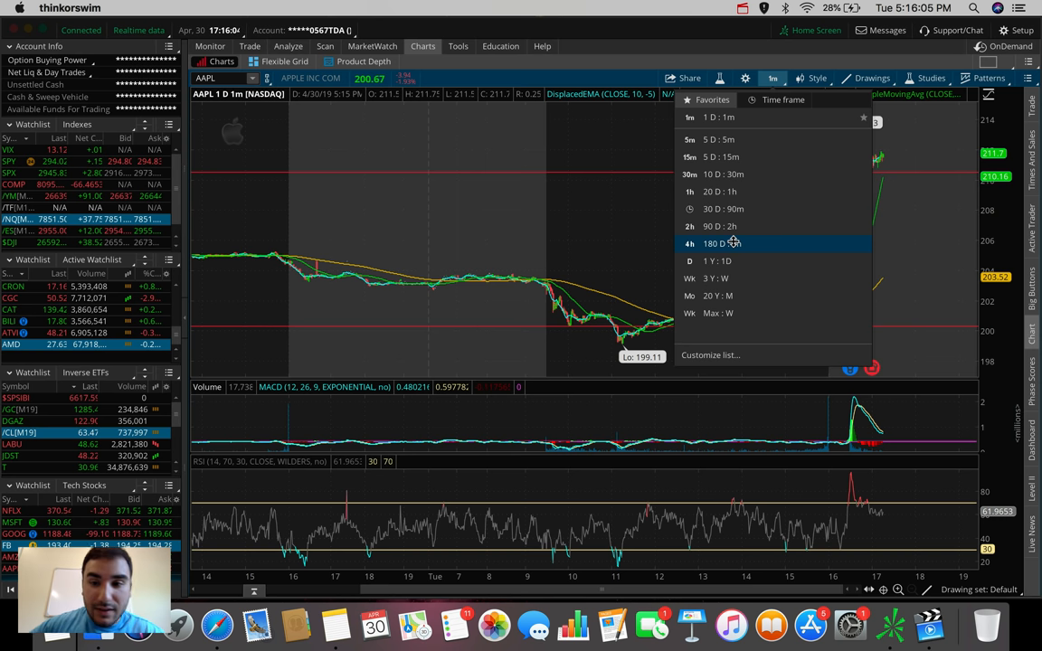
click(721, 243)
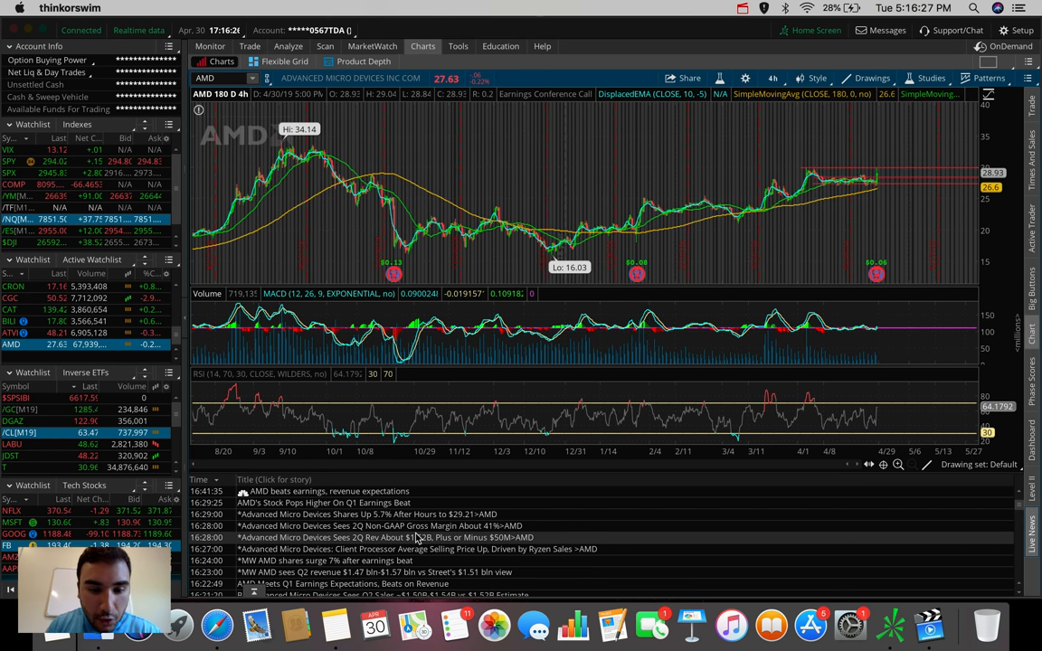
Scroll through AMD's first-quarter 2019 earnings headlines below the chart.
scroll(down, 3)
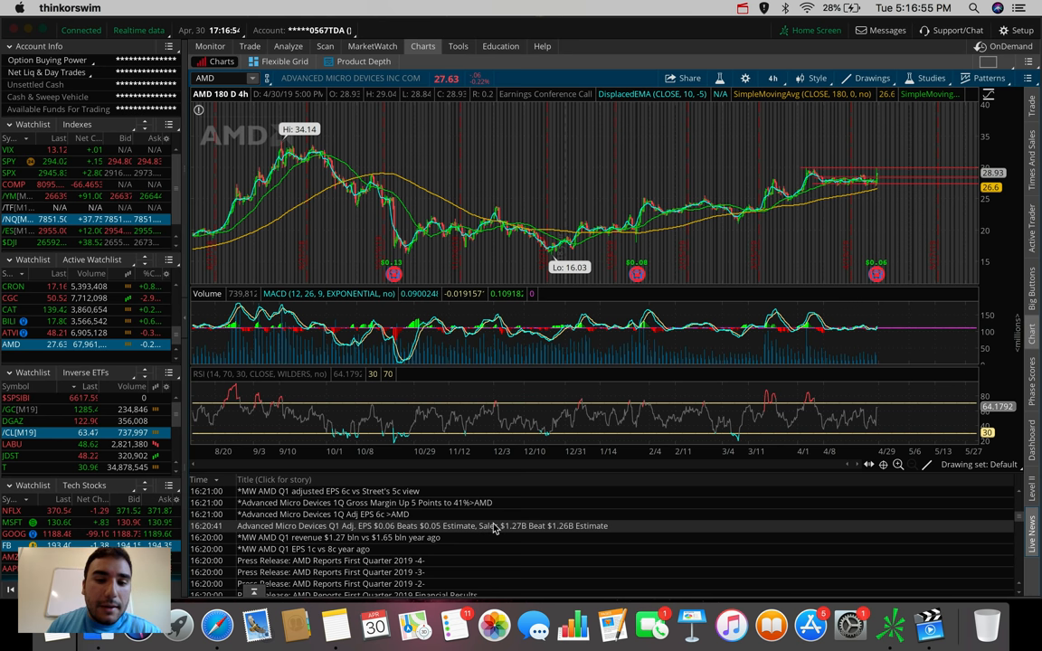
mouse_move(503, 536)
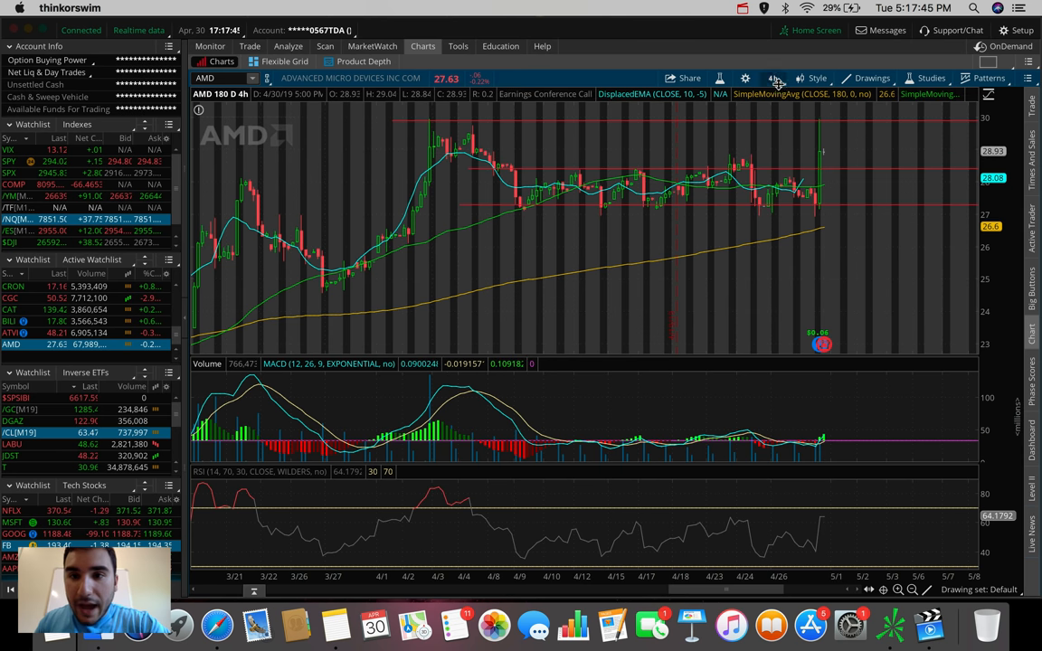
Adjust the chart's time frame control while reviewing recent price action.
click(774, 78)
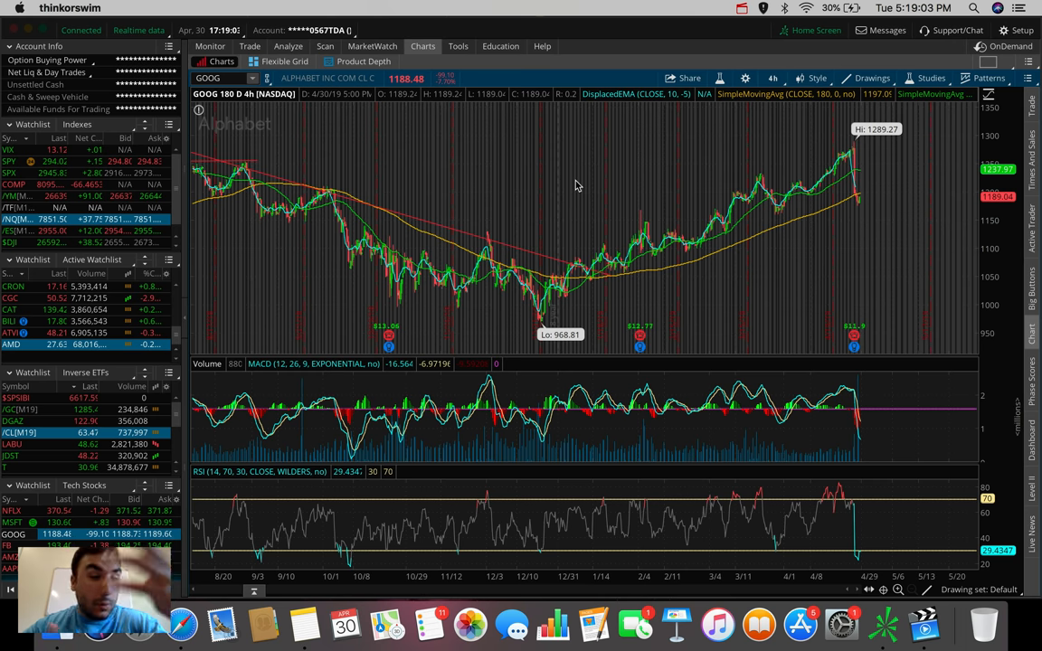
mouse_move(883, 131)
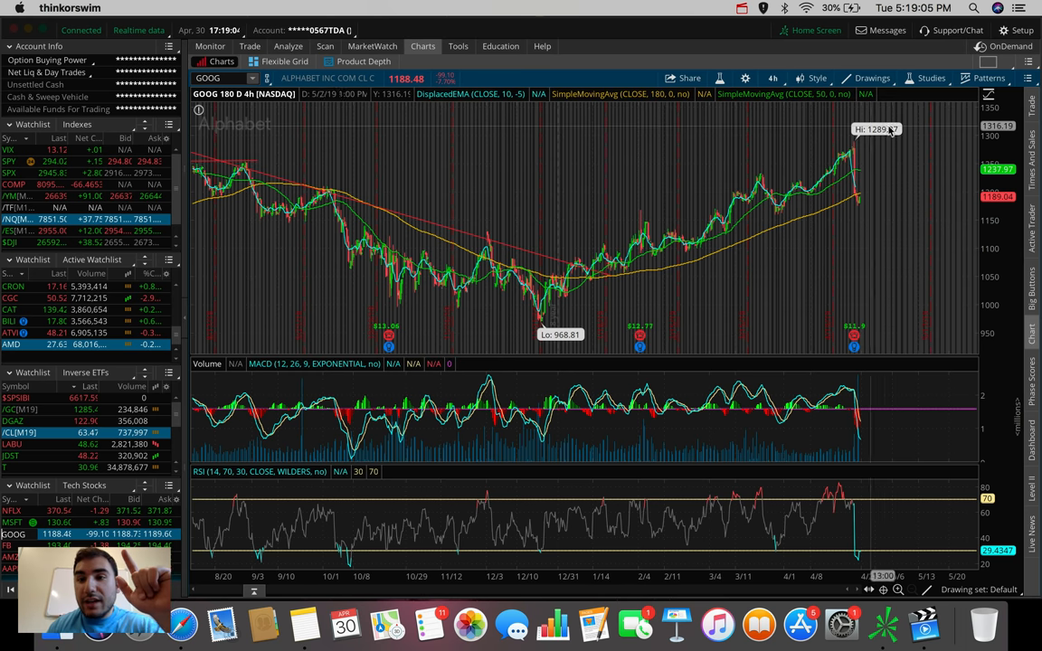
mouse_move(858, 203)
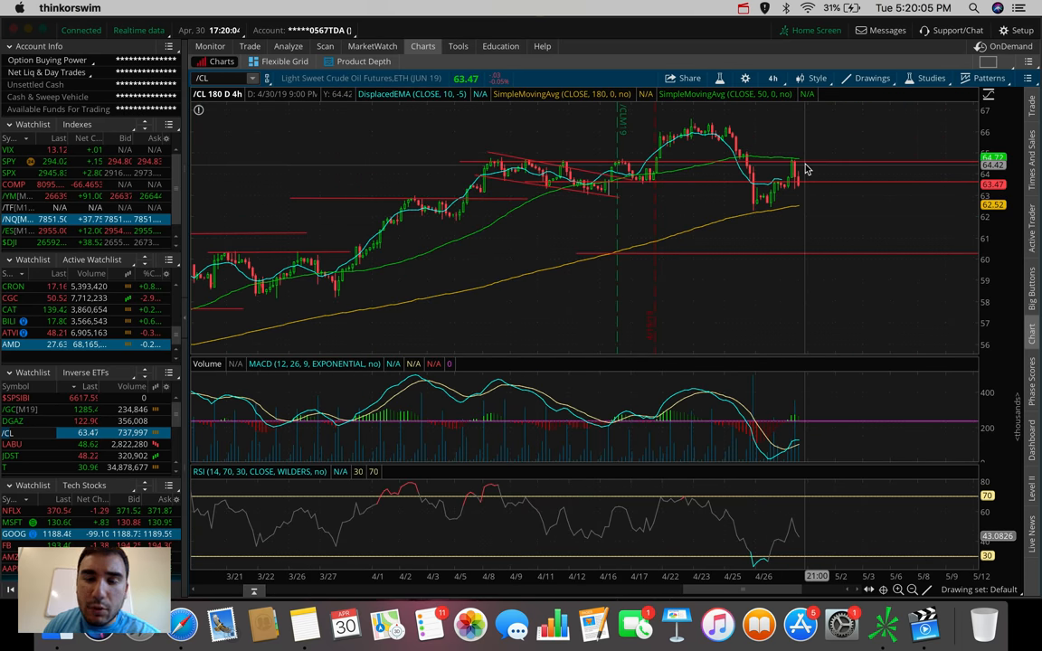
mouse_move(800, 166)
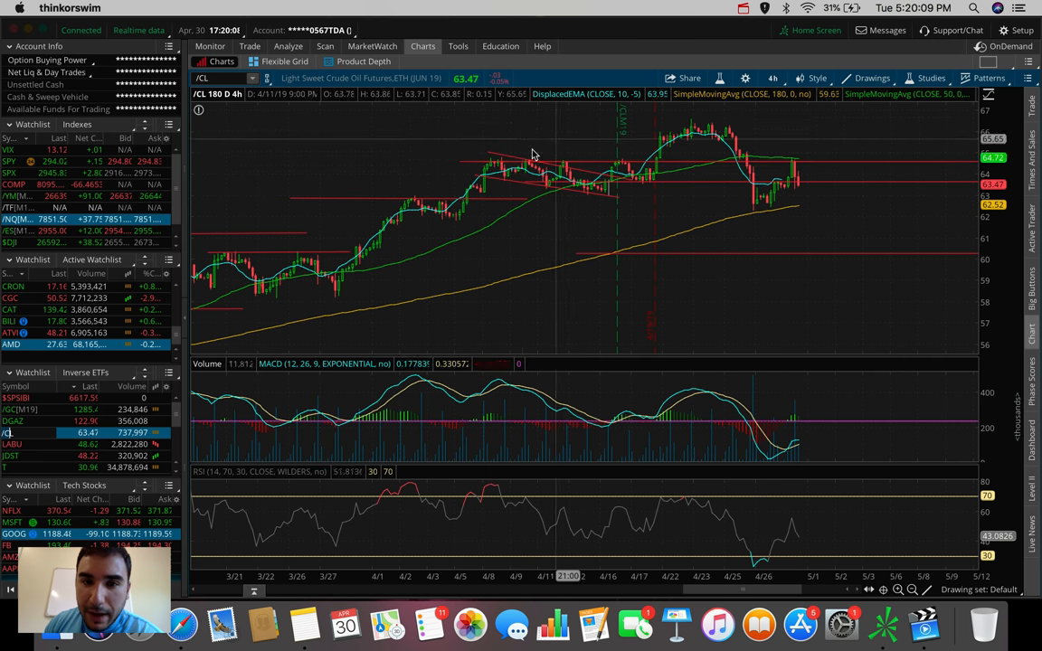
mouse_move(496, 165)
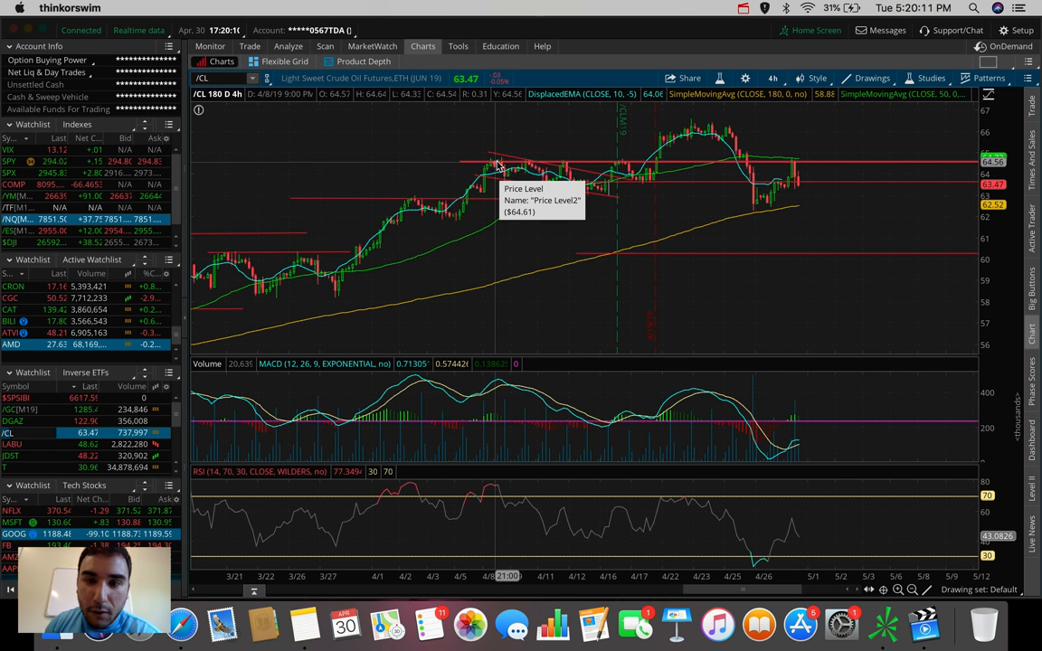
mouse_move(813, 181)
text(U)
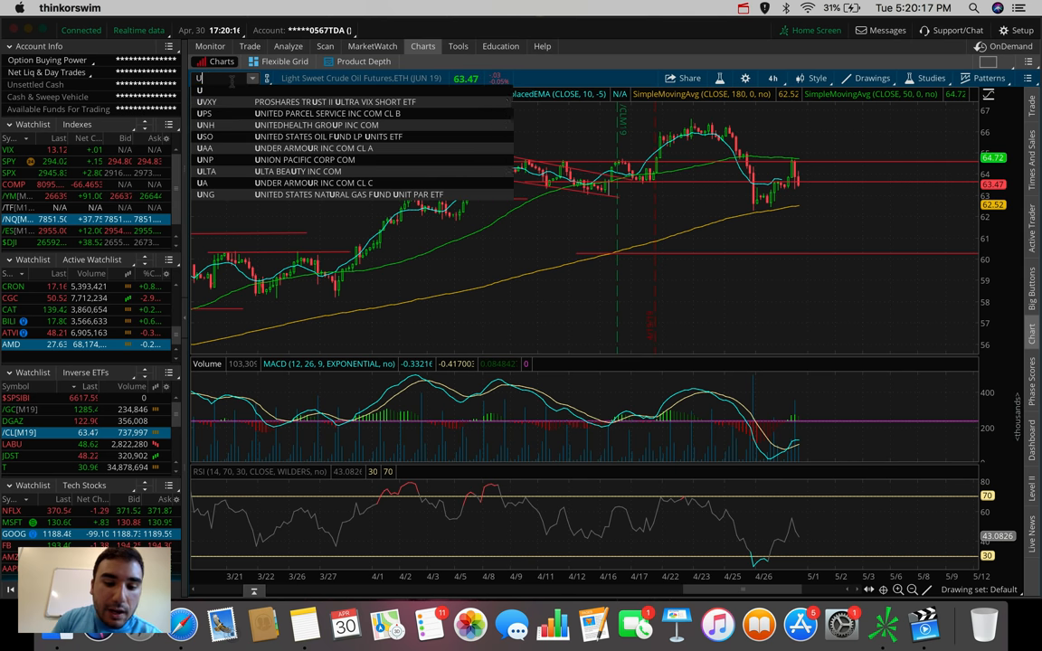
Load UWT, the triple-leveraged crude oil ETN, on the 180-day 4-hour chart.
text(WT)
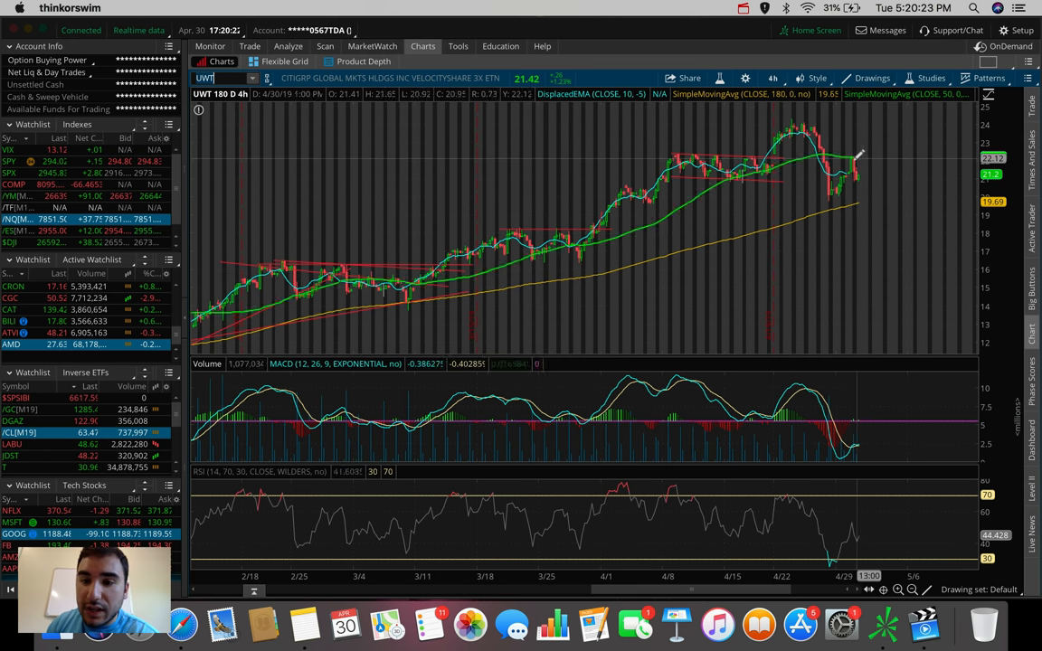
mouse_move(851, 184)
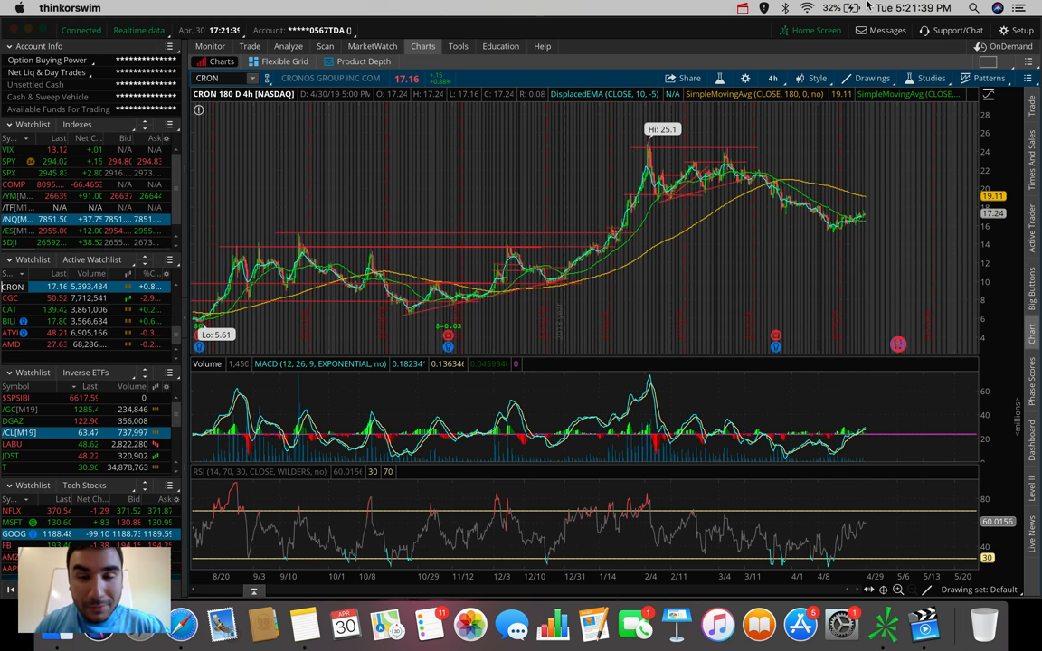
Review the CRON 180-day 4-hour chart with its 25.1 high and 5.81 low.
click(766, 11)
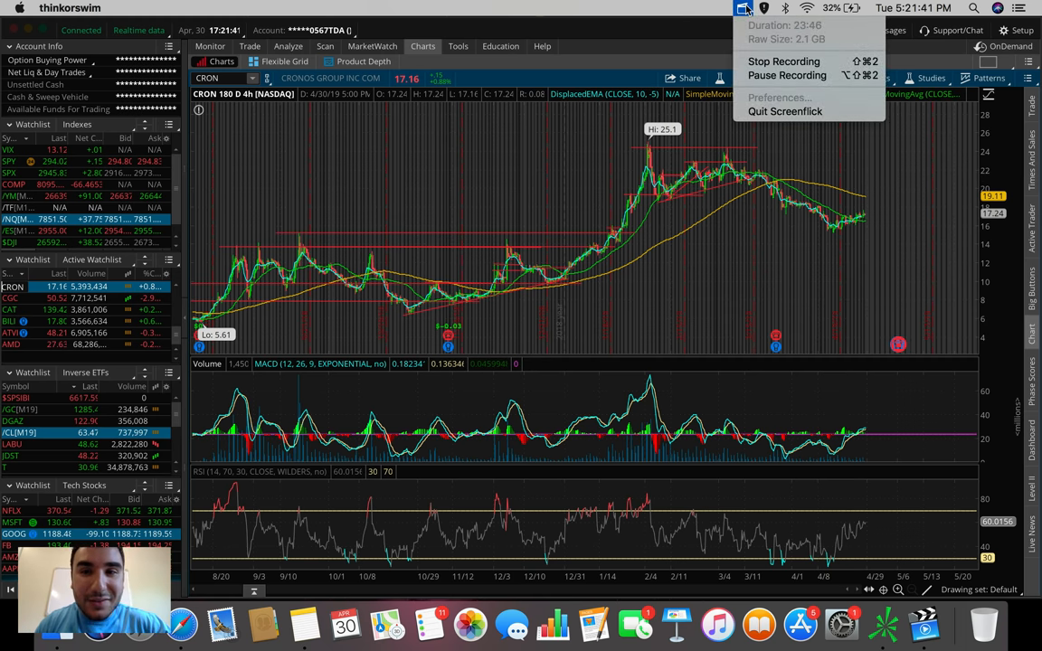